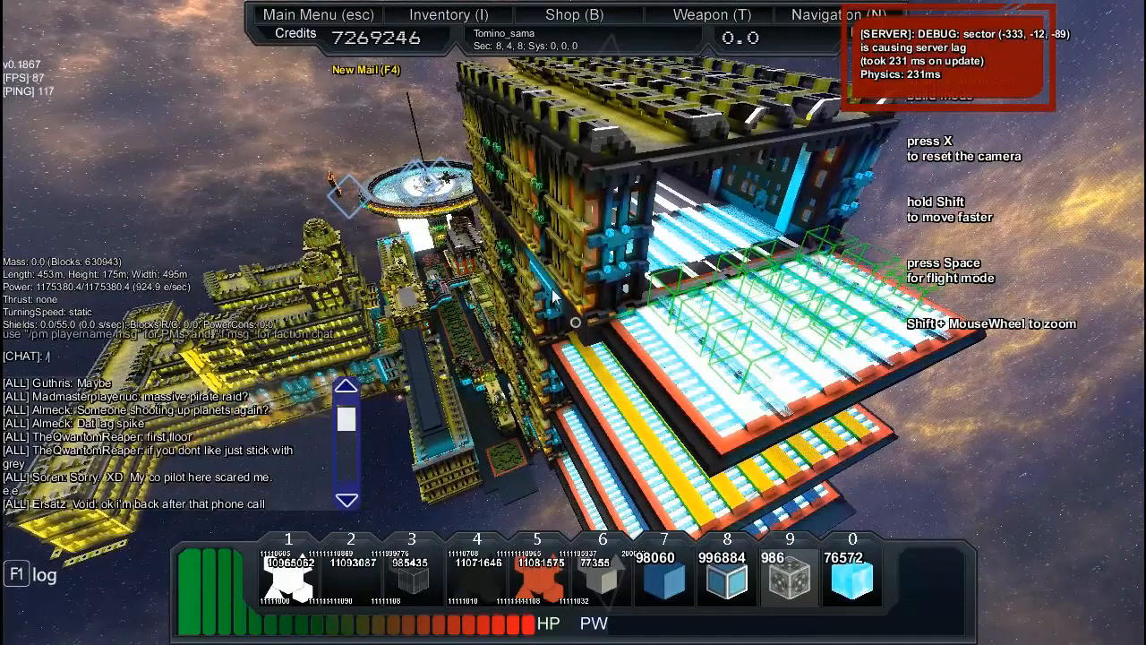
Enter the /save spawncity admin command to catalog the station.
text(save spa)
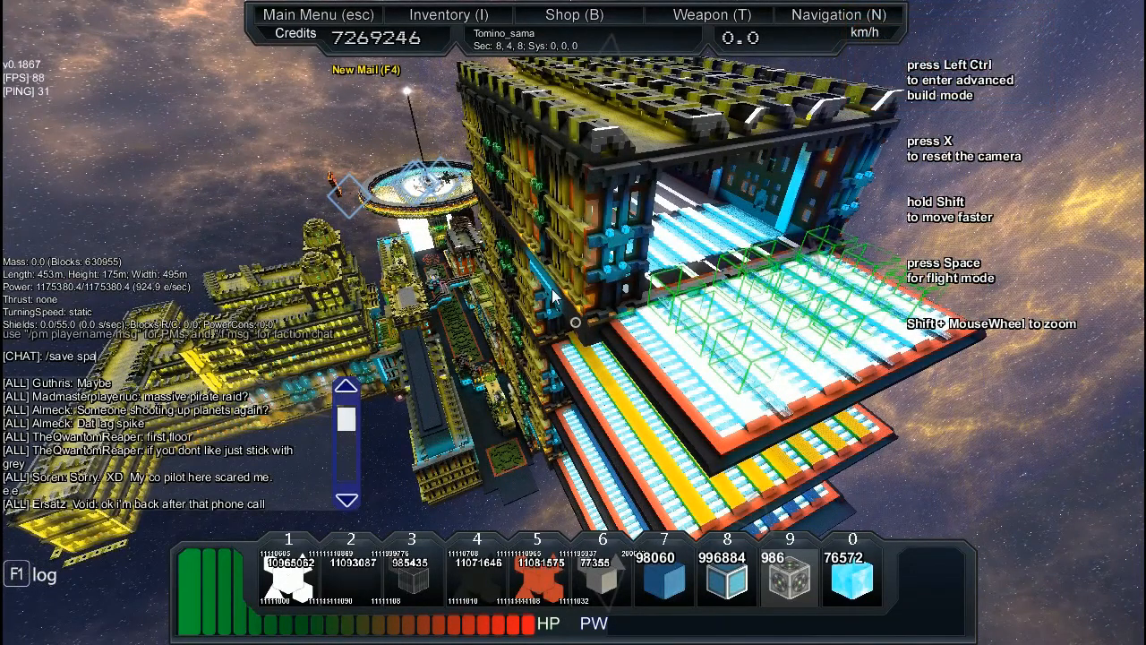
text(wncity)
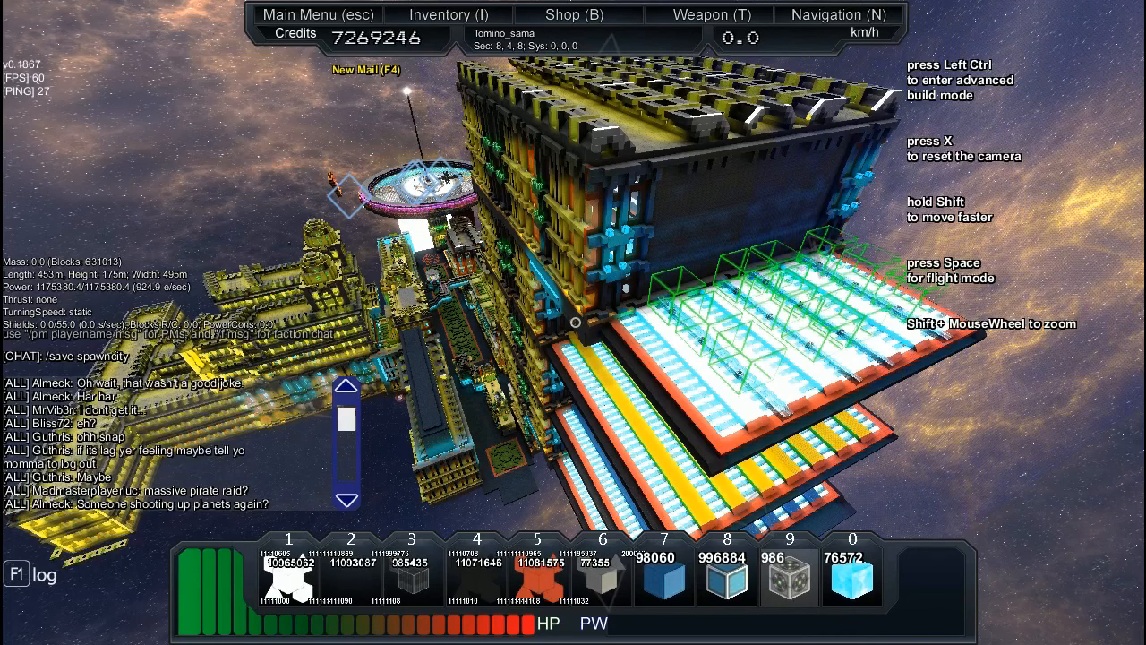
mouse_move(231, 203)
text(/)
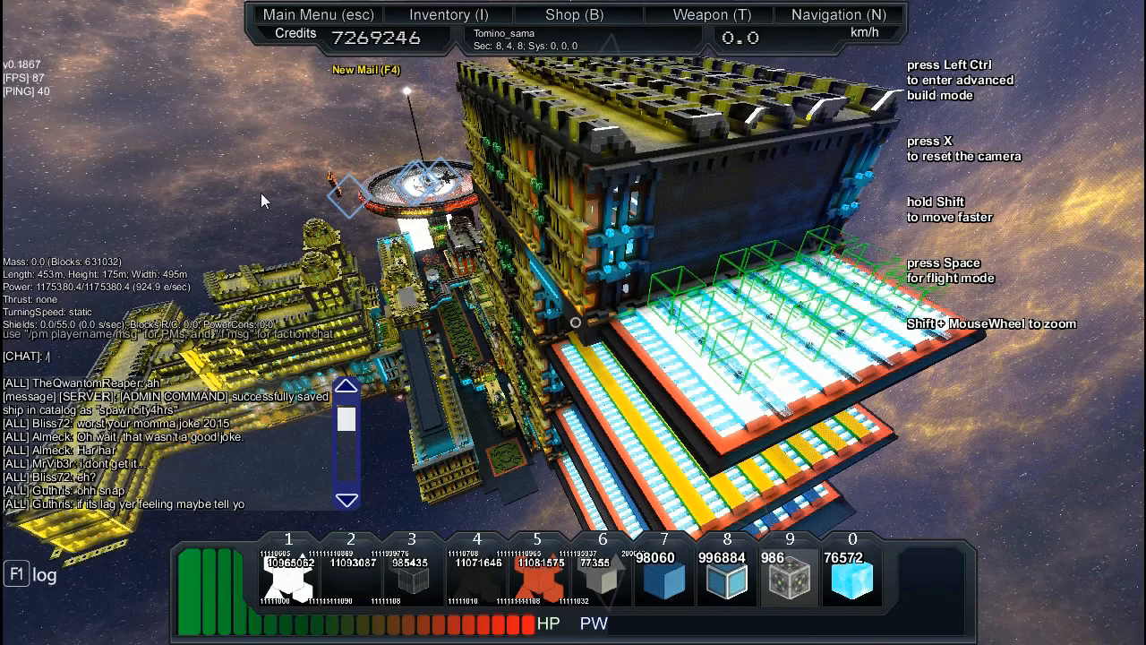
Run /export_sector for sector 8, 4, 8 as spawncity.
text(export_sector)
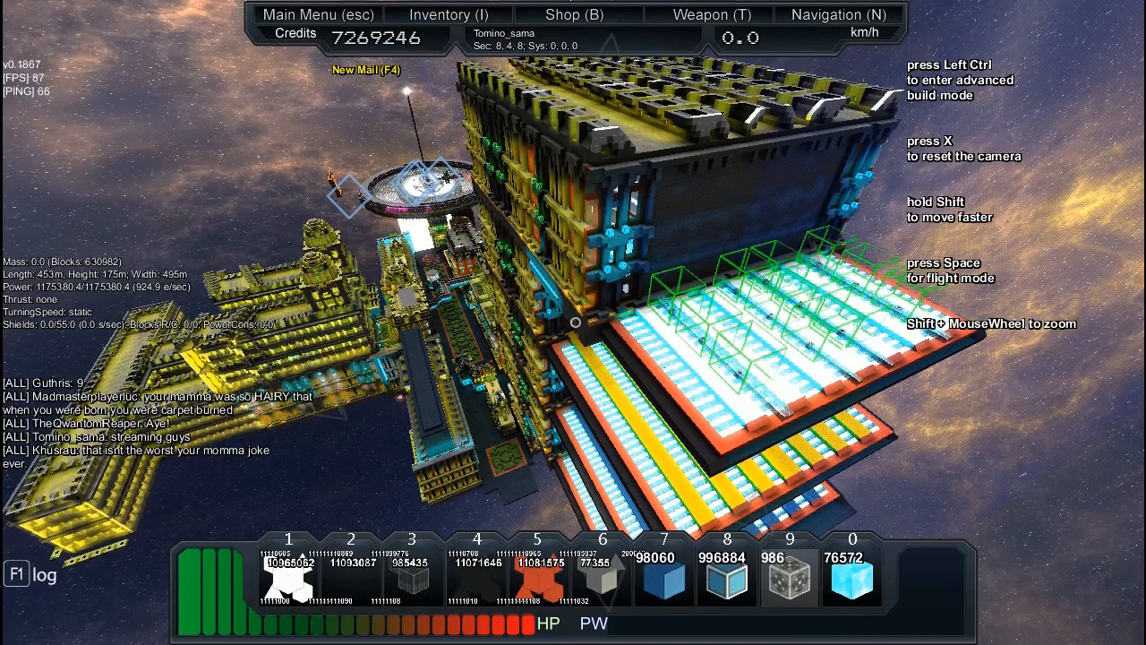
key(Return)
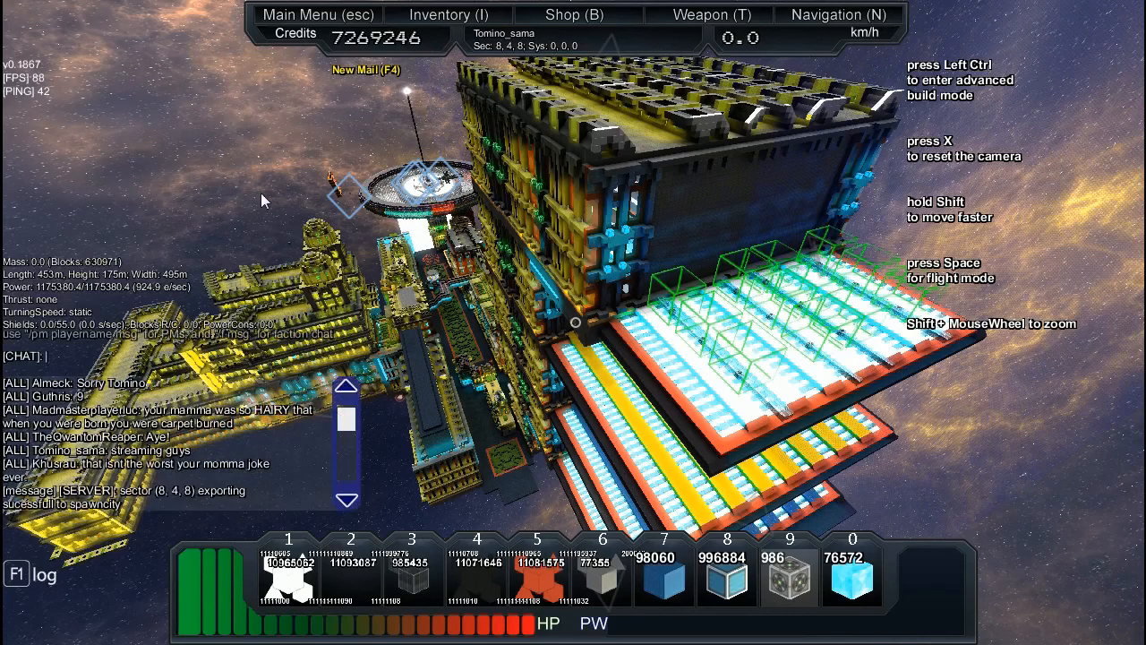
Send chat replies to players, answering "yes but" about the streamed session.
text(/kick)
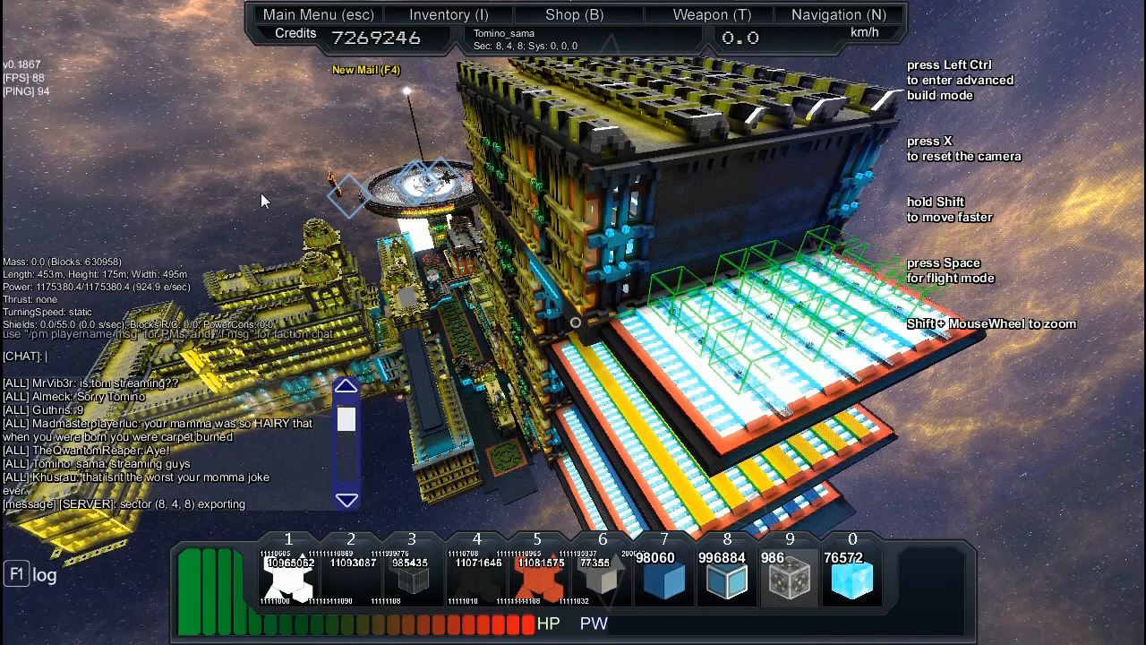
text(please)
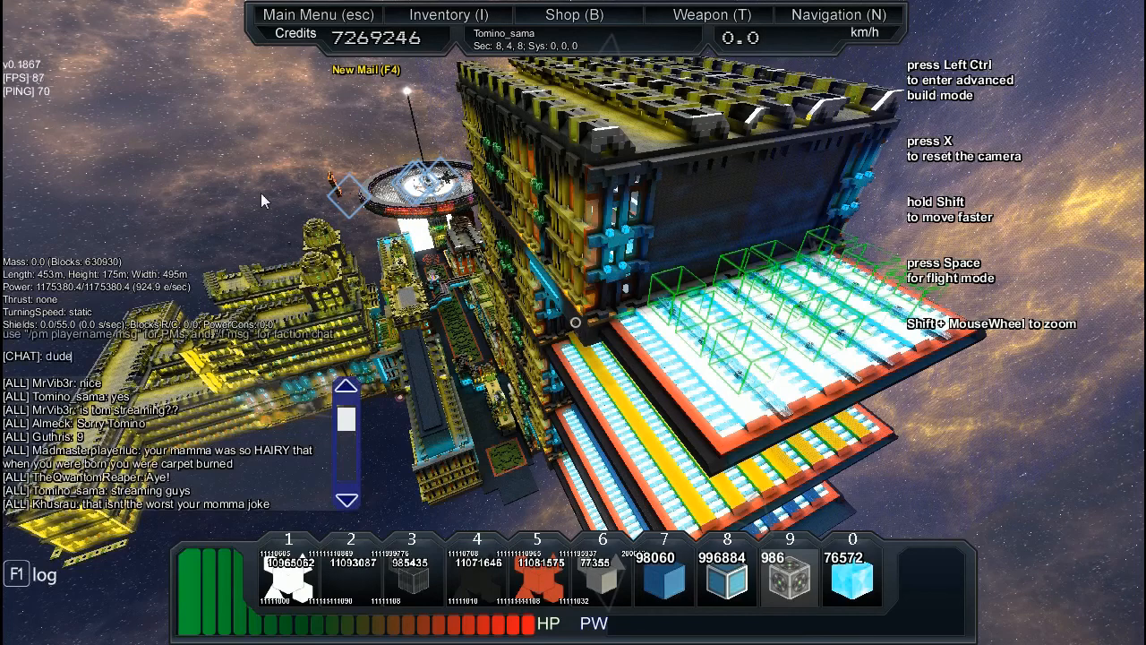
text(are y)
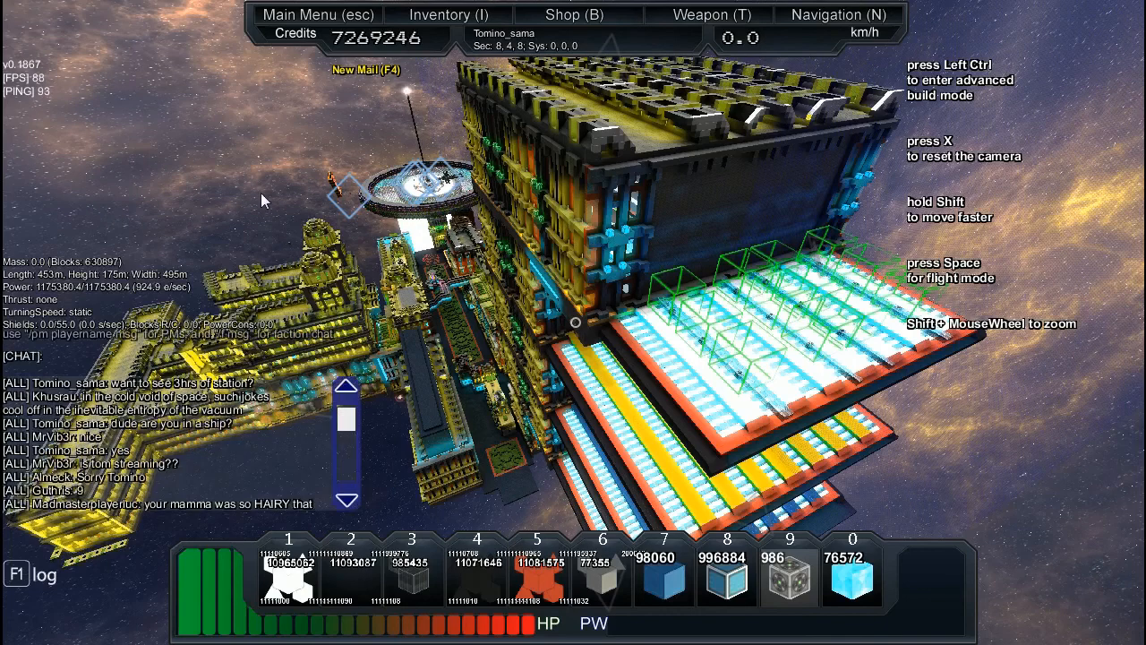
text(yes but)
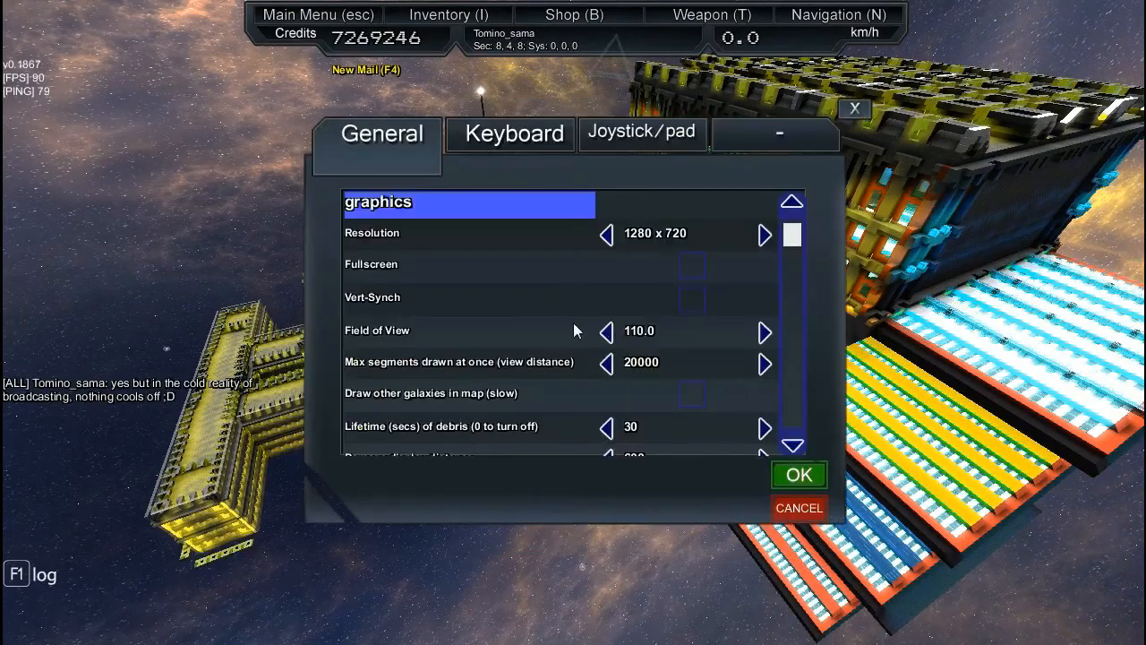
scroll(down, 3)
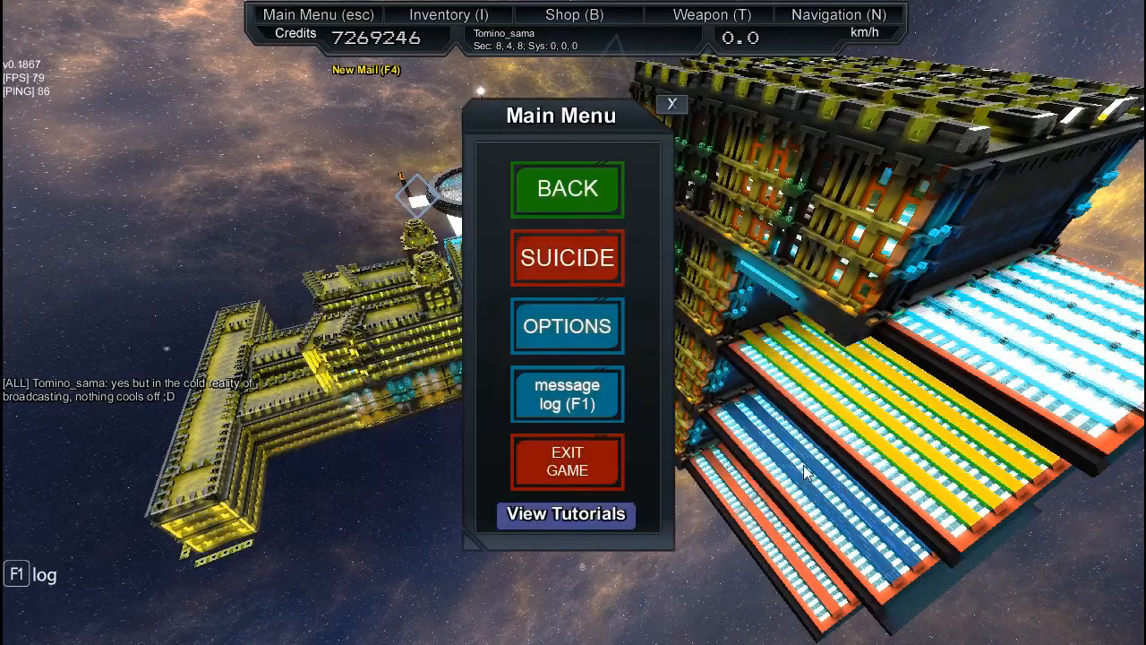
click(567, 189)
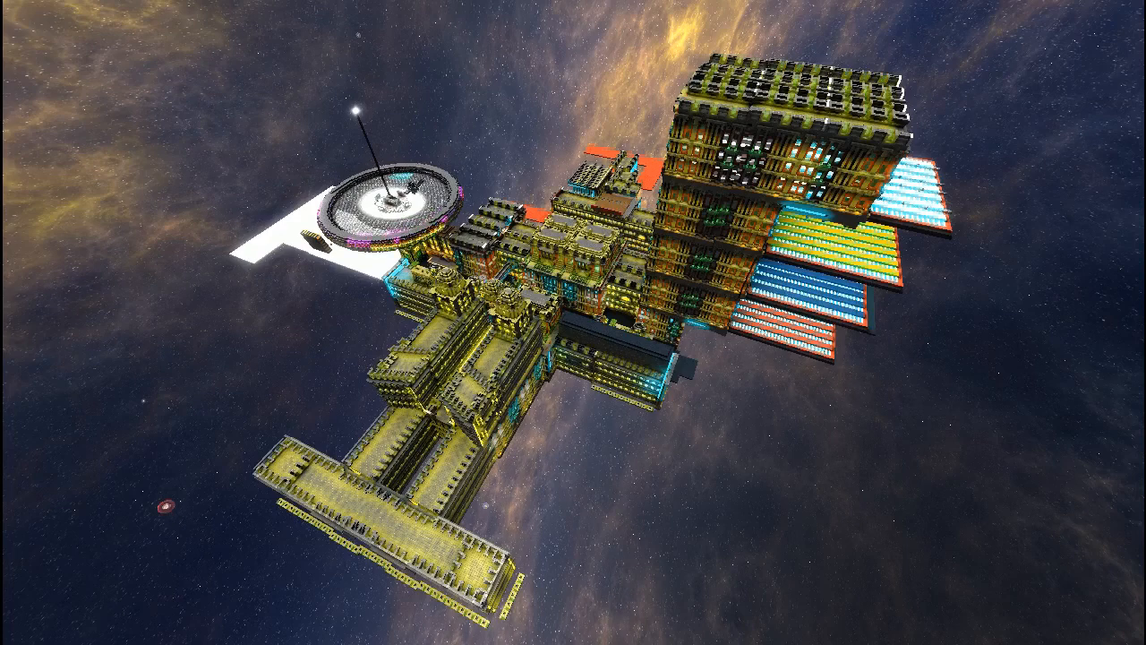
mouse_move(573, 322)
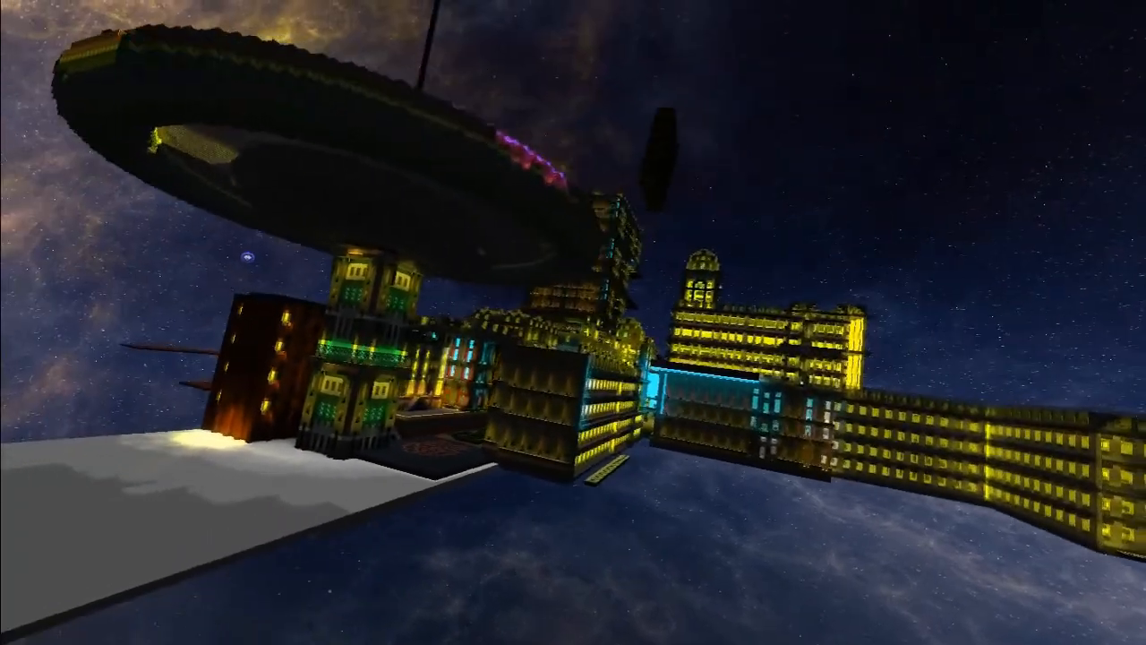
mouse_move(573, 322)
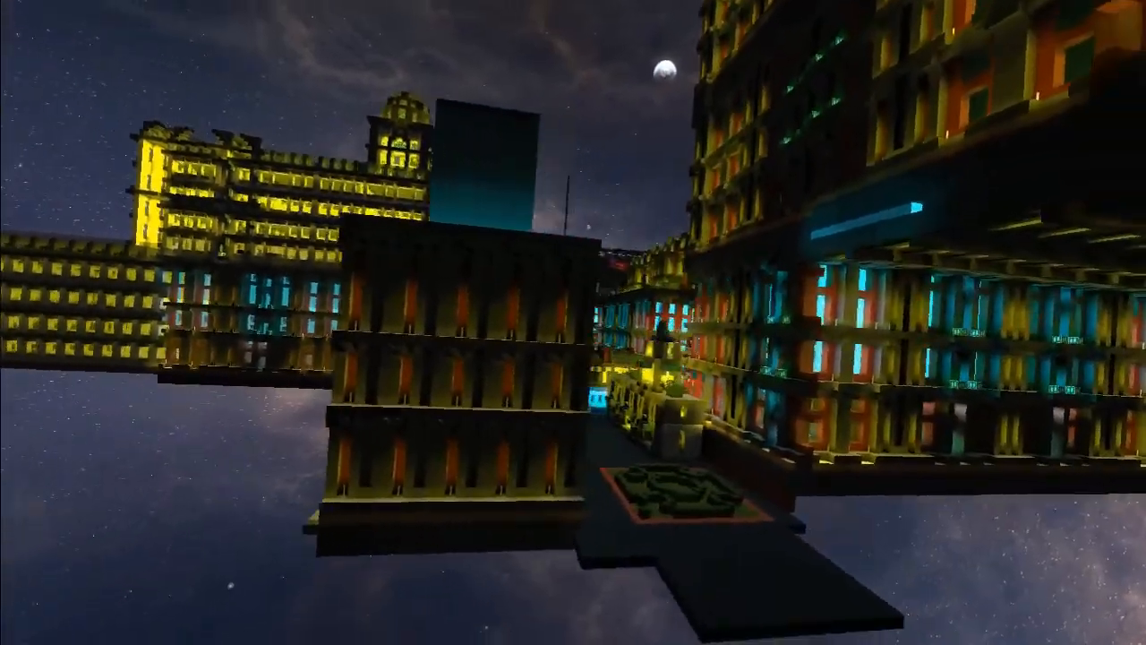
mouse_move(573, 322)
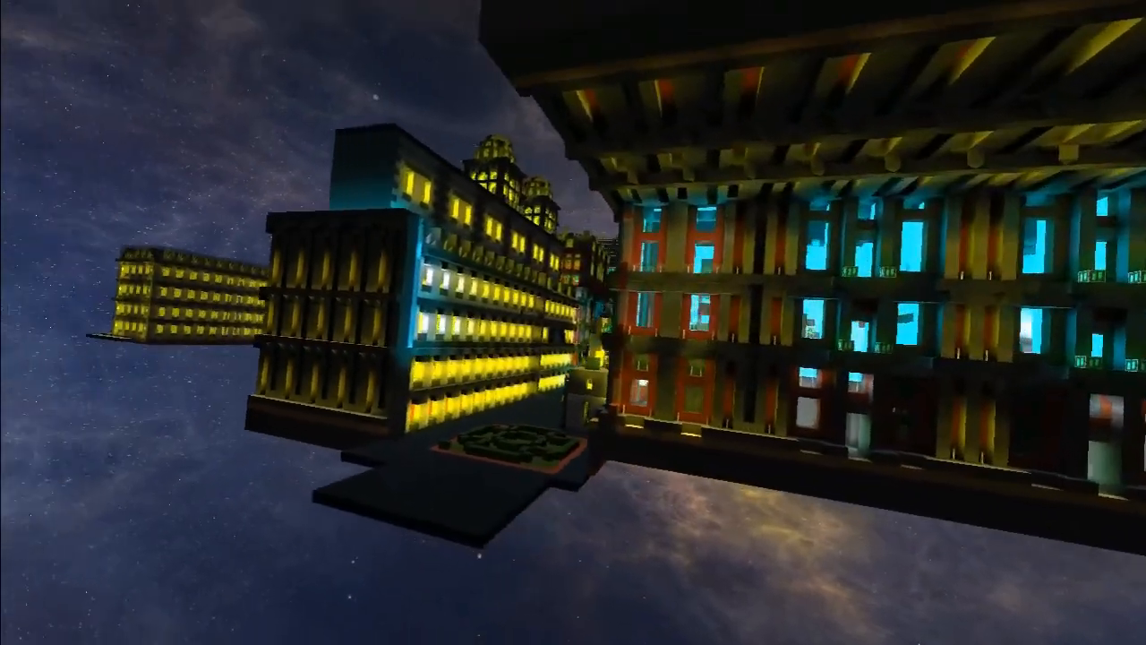
mouse_move(572, 323)
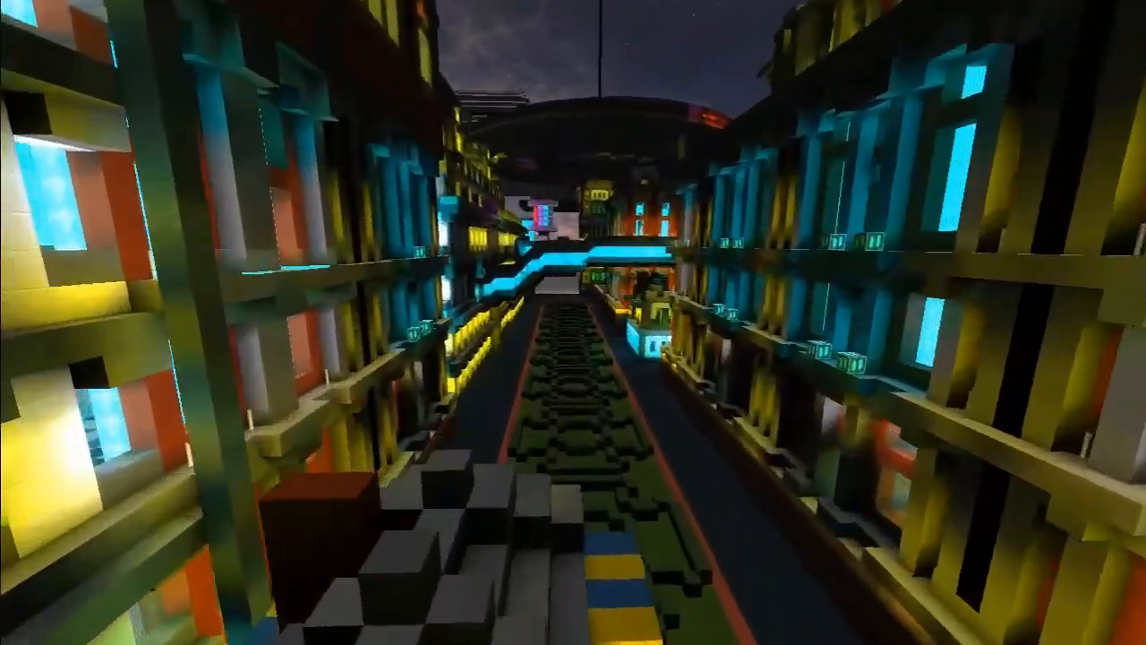
mouse_move(573, 322)
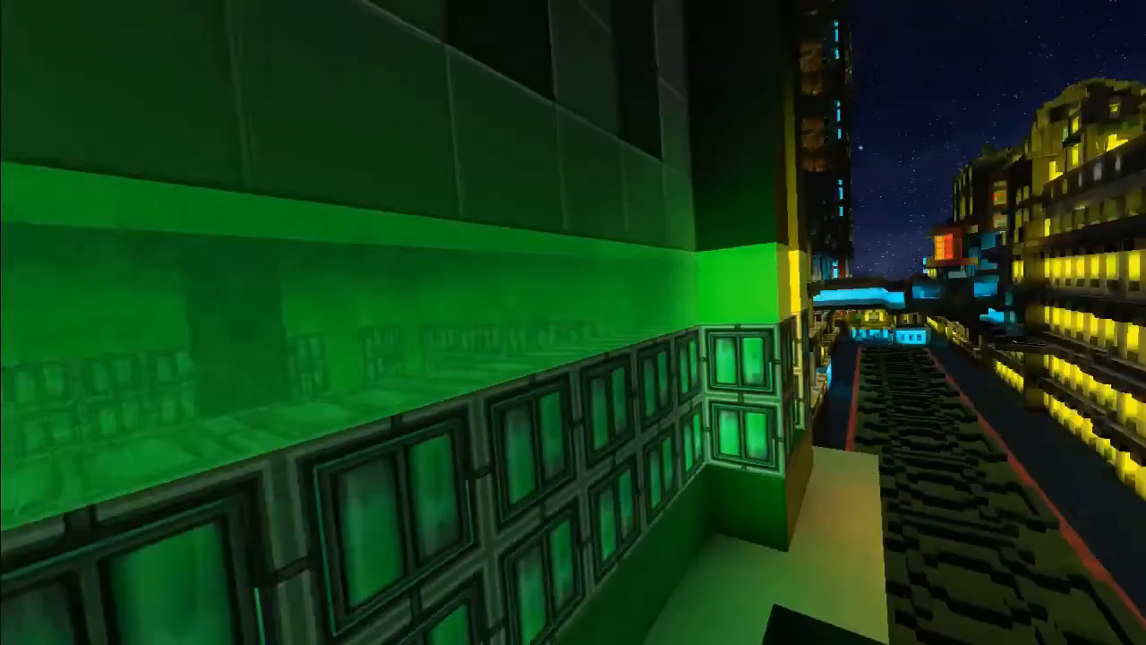
mouse_move(573, 322)
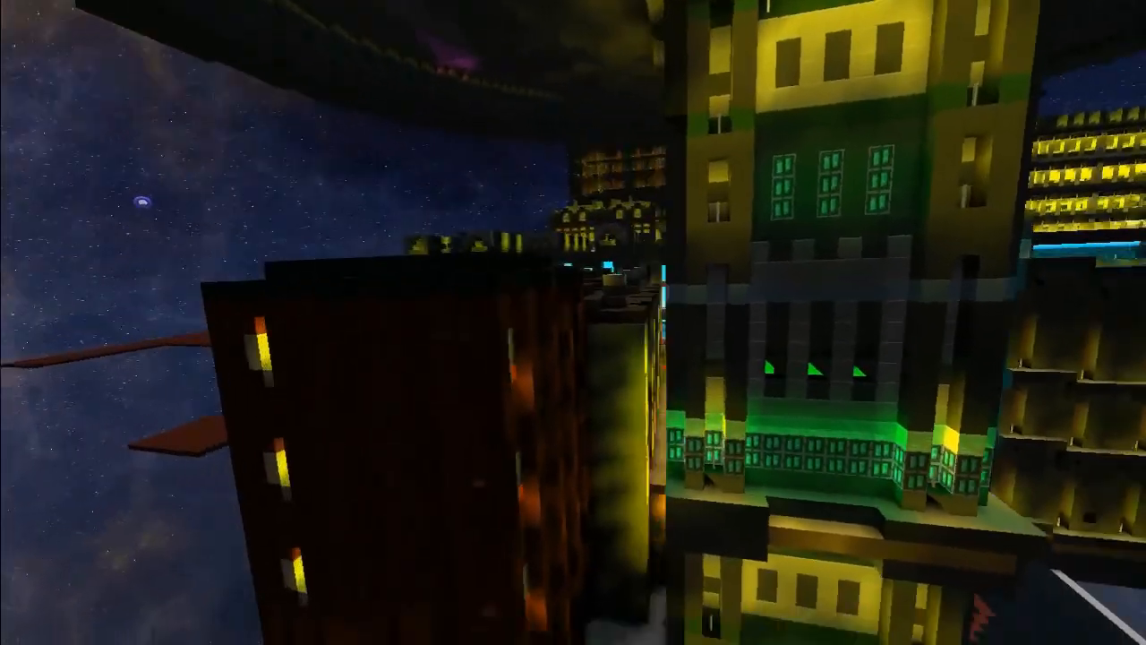
mouse_move(573, 322)
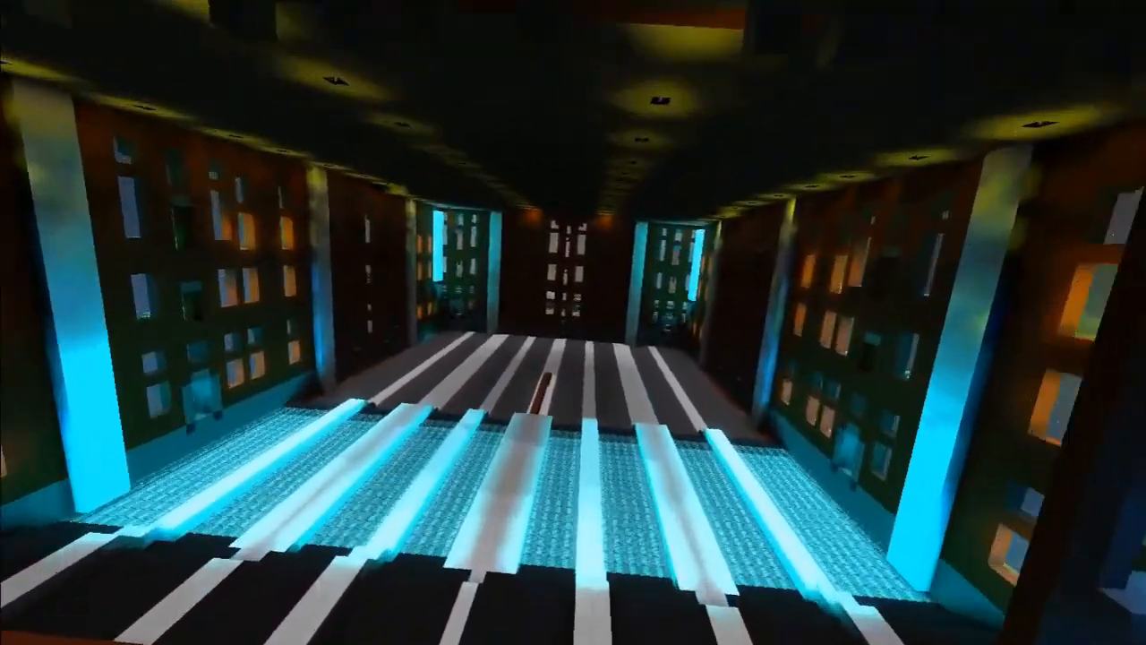
mouse_move(573, 322)
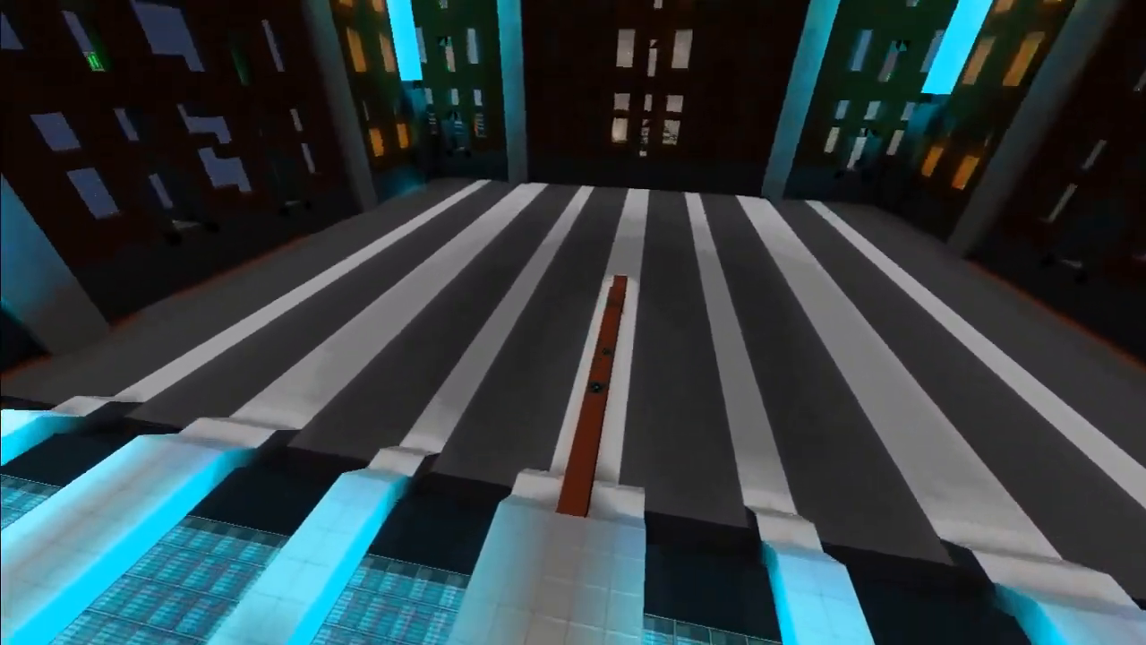
mouse_move(573, 323)
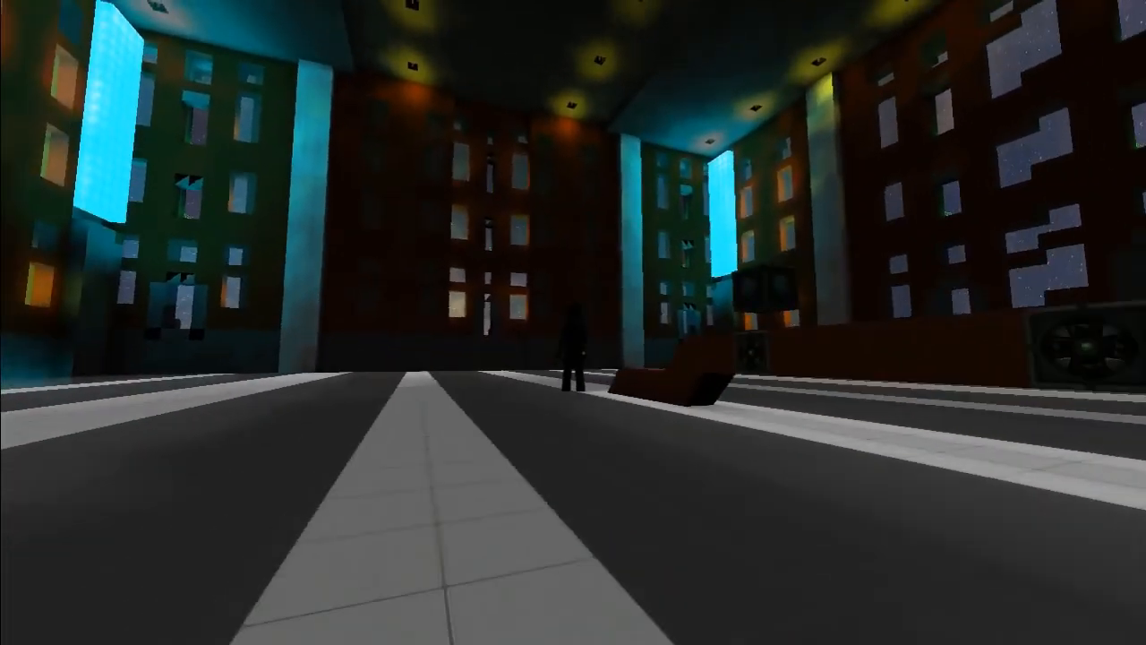
mouse_move(573, 322)
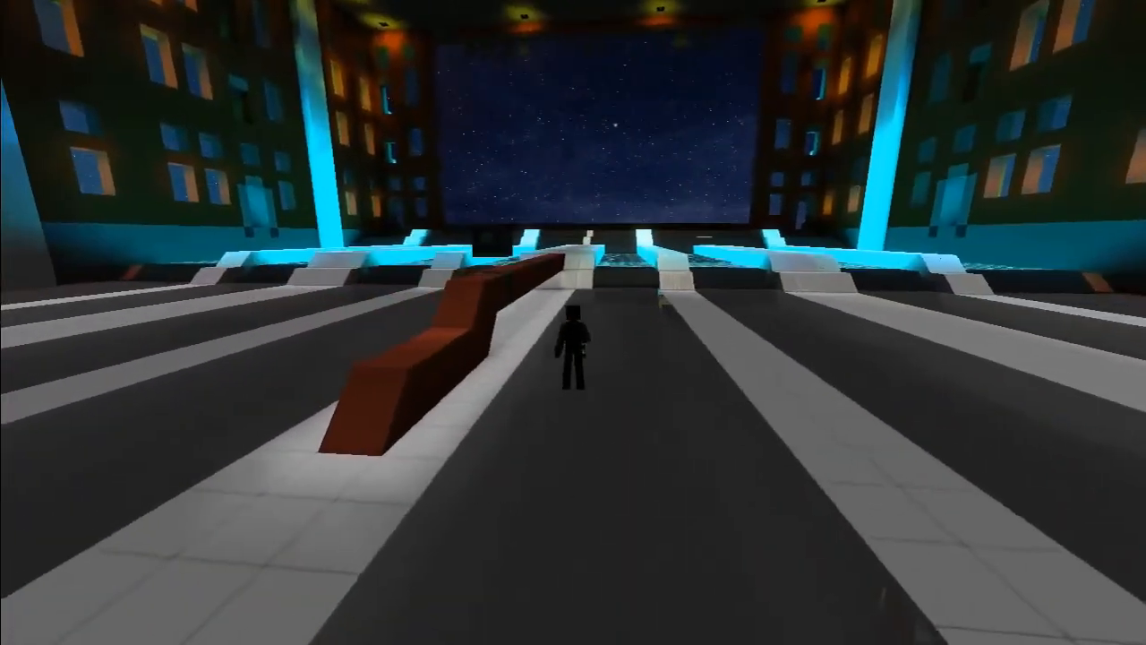
mouse_move(573, 322)
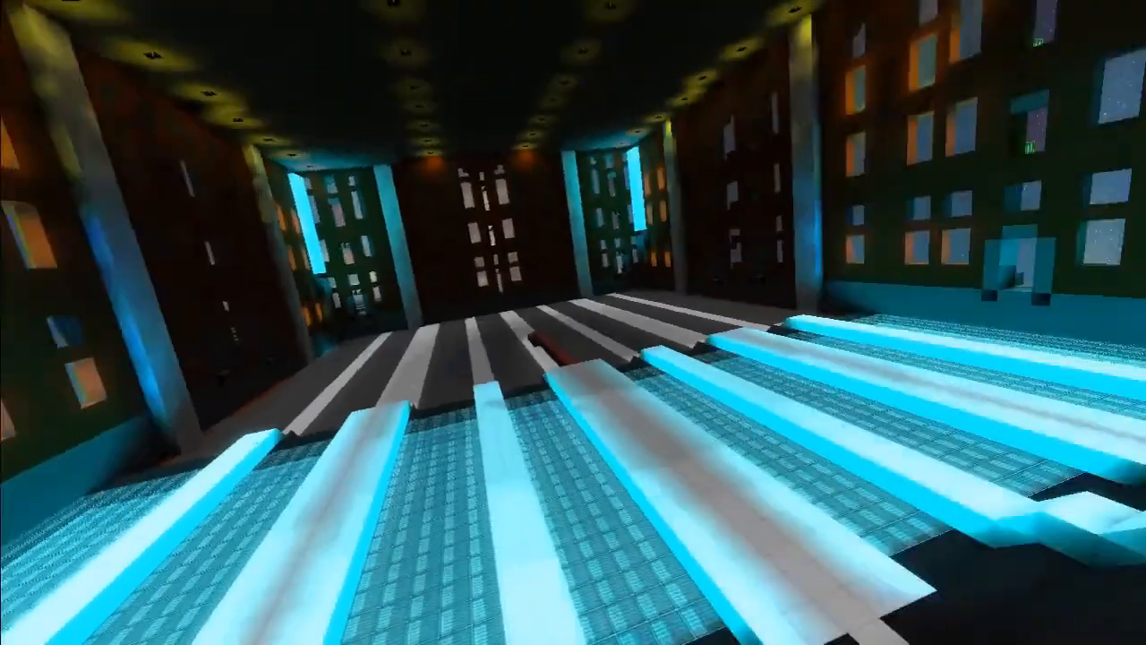
mouse_move(573, 323)
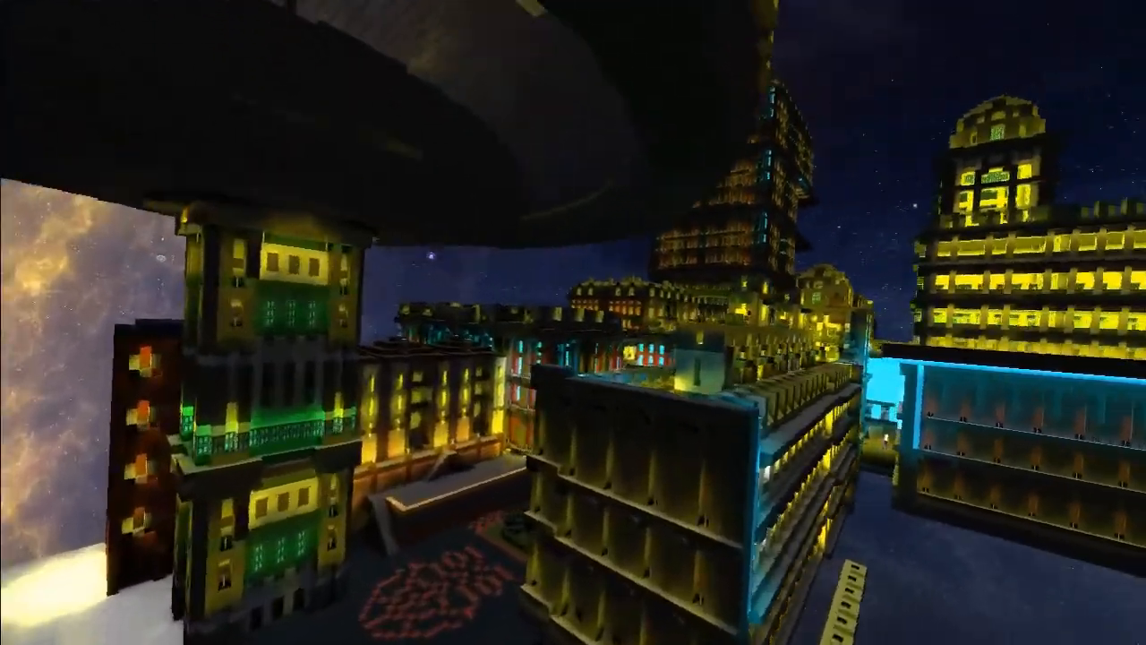
mouse_move(573, 323)
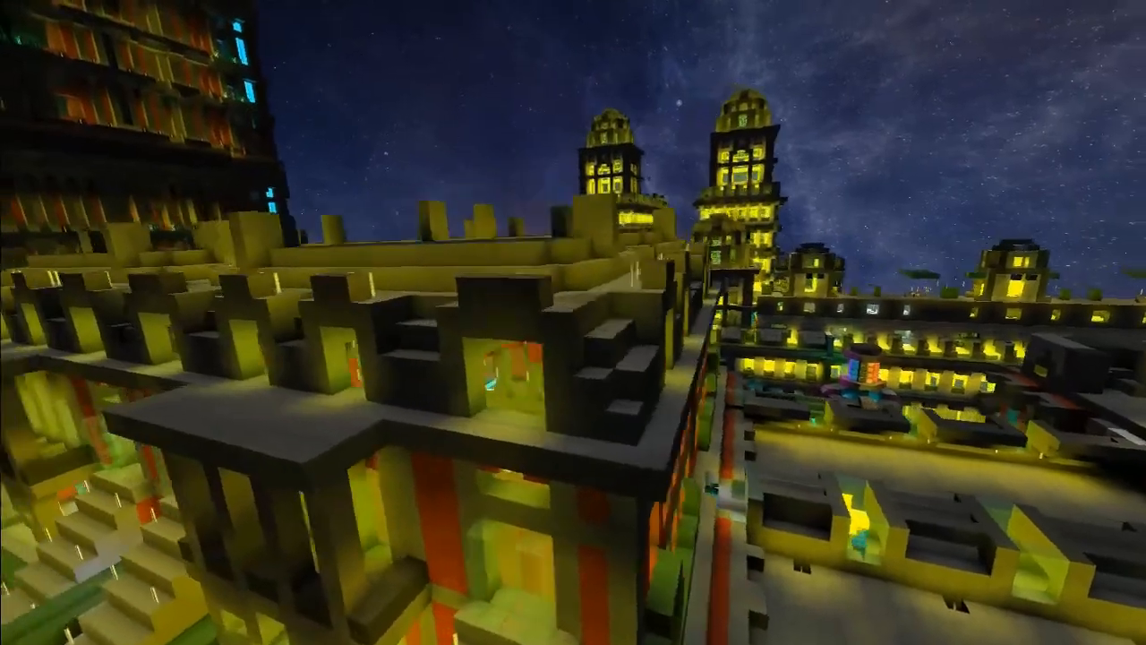
mouse_move(572, 323)
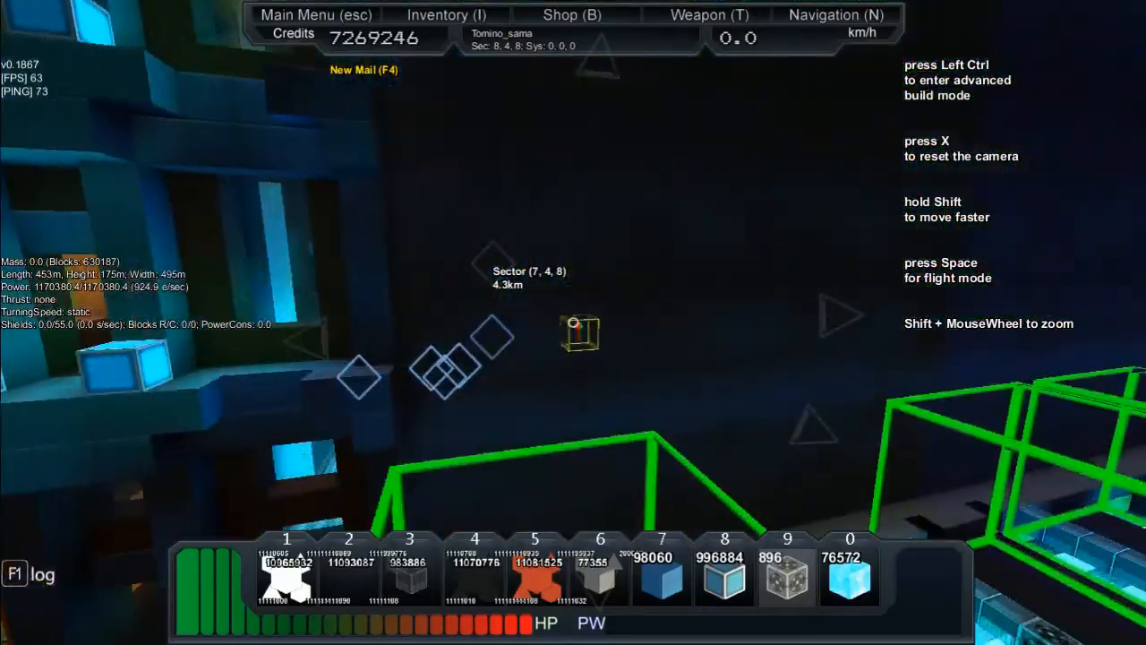
mouse_move(573, 322)
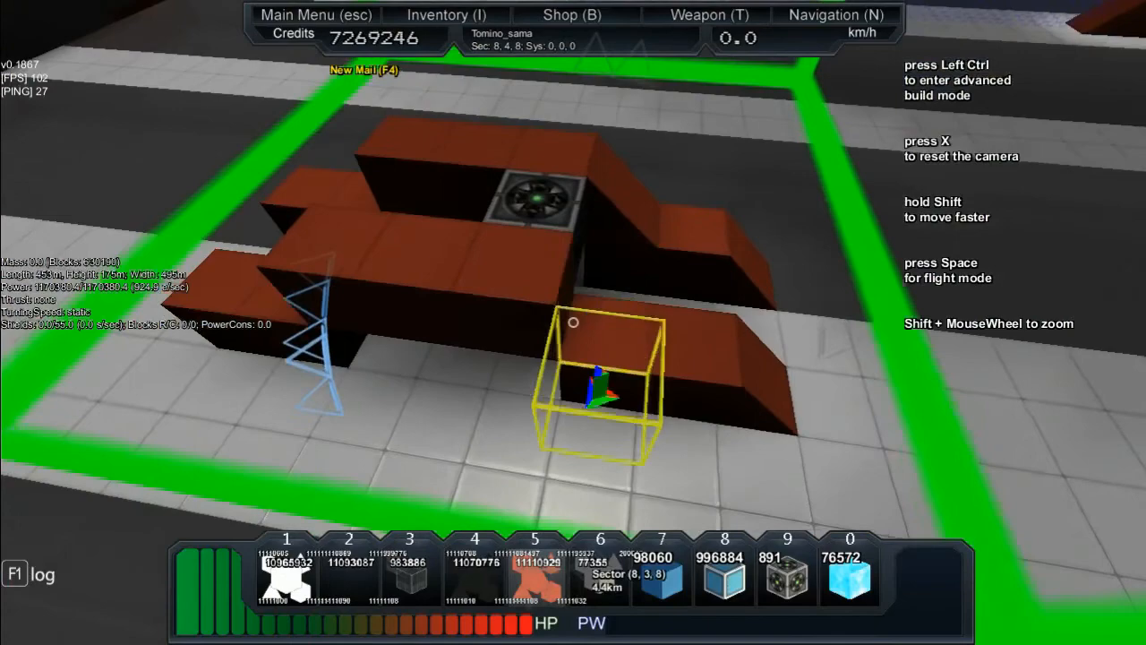
Toggle advanced build mode with Left Ctrl and remove blocks from the red car.
key(ctrl)
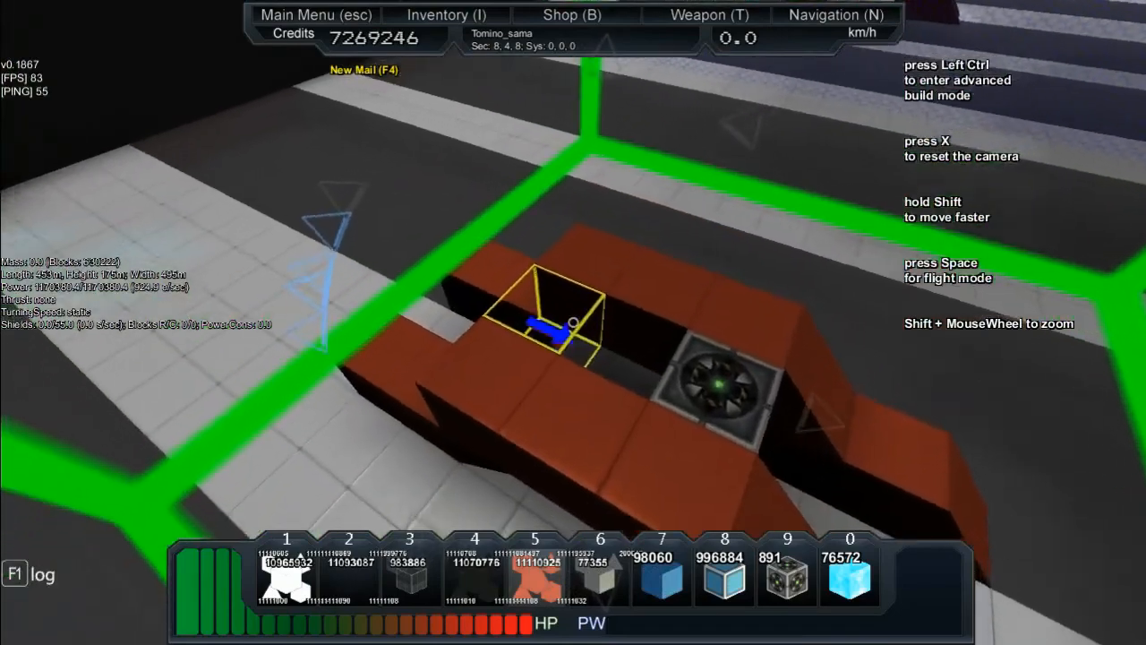
key(ctrl)
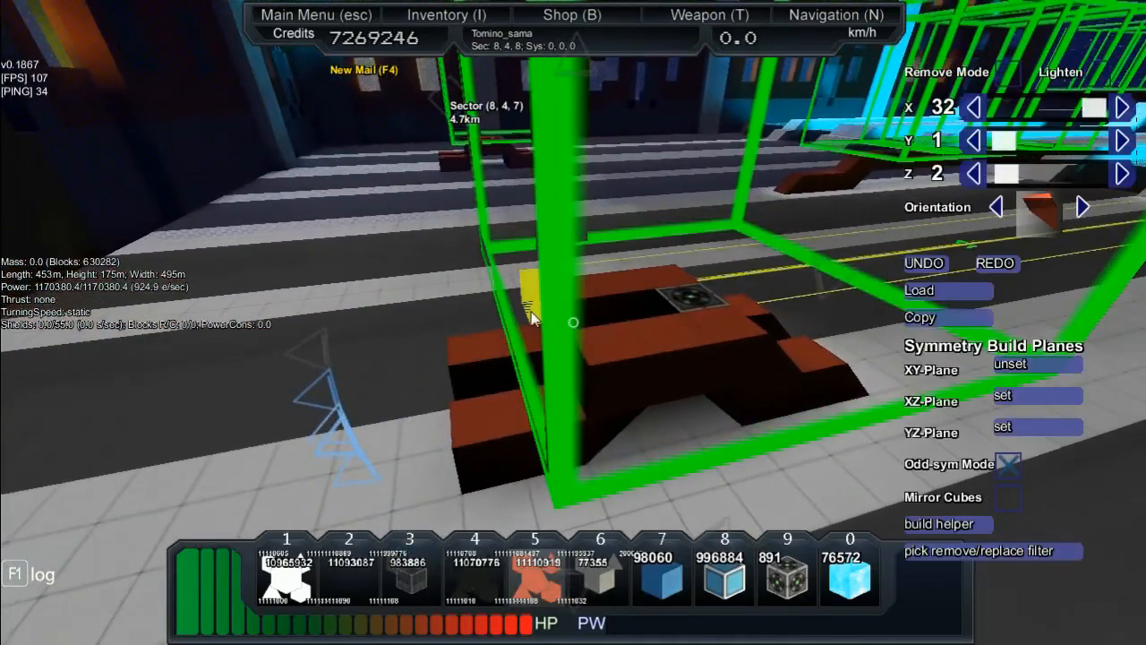
click(1082, 207)
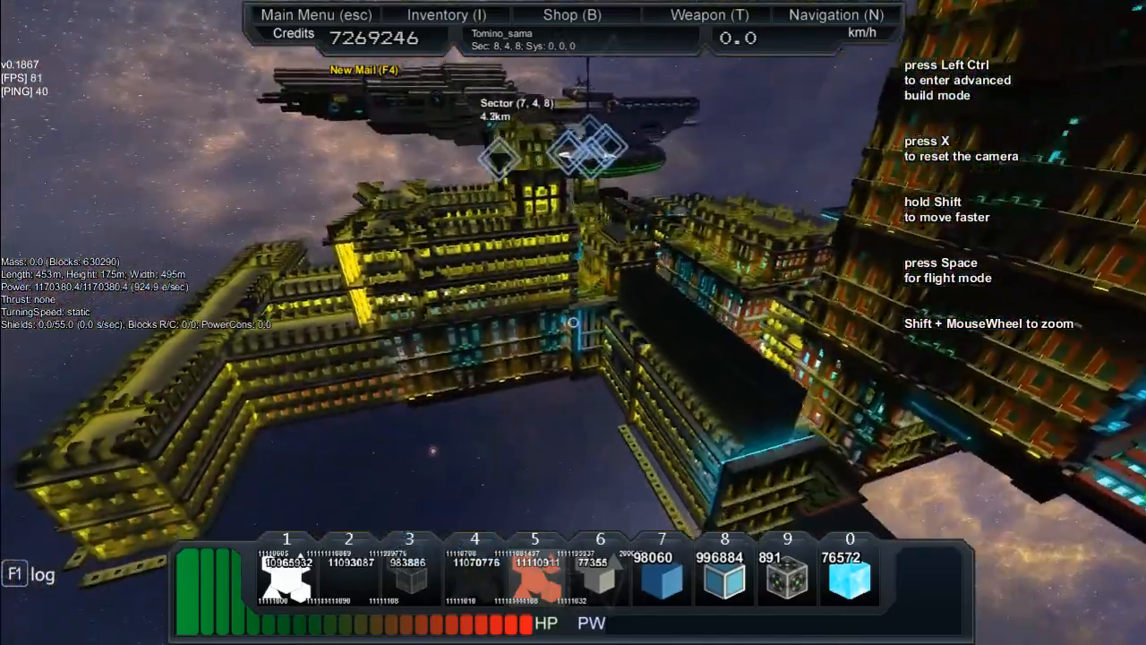
Open the Inventory tab listing block stacks like Red Standard Armor.
click(446, 14)
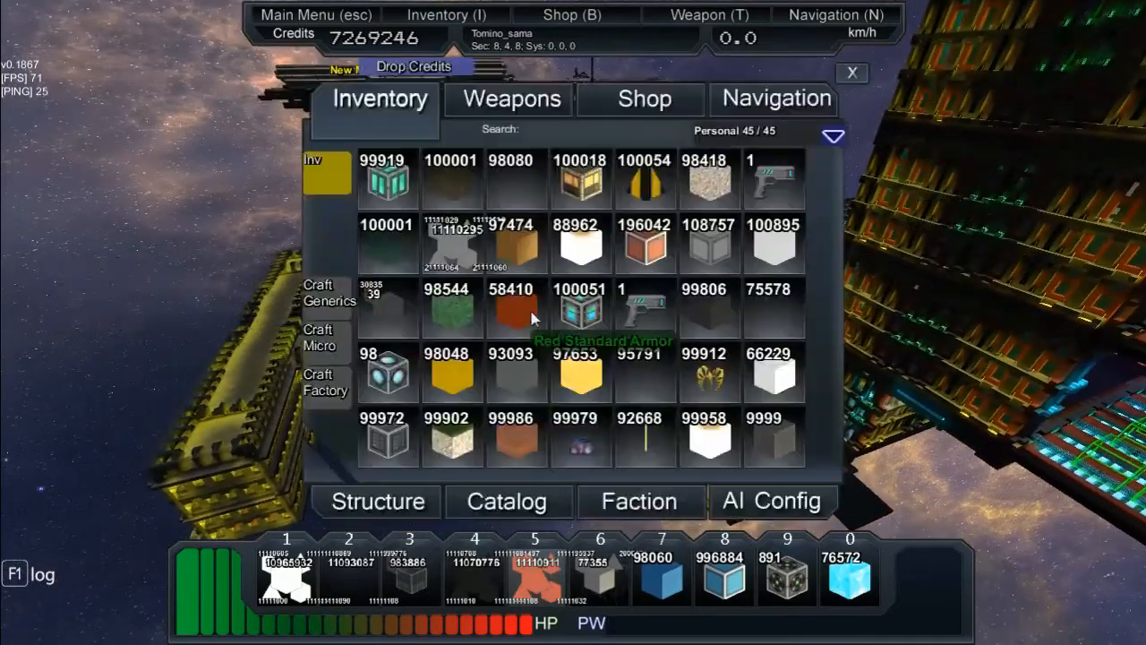
mouse_move(448, 428)
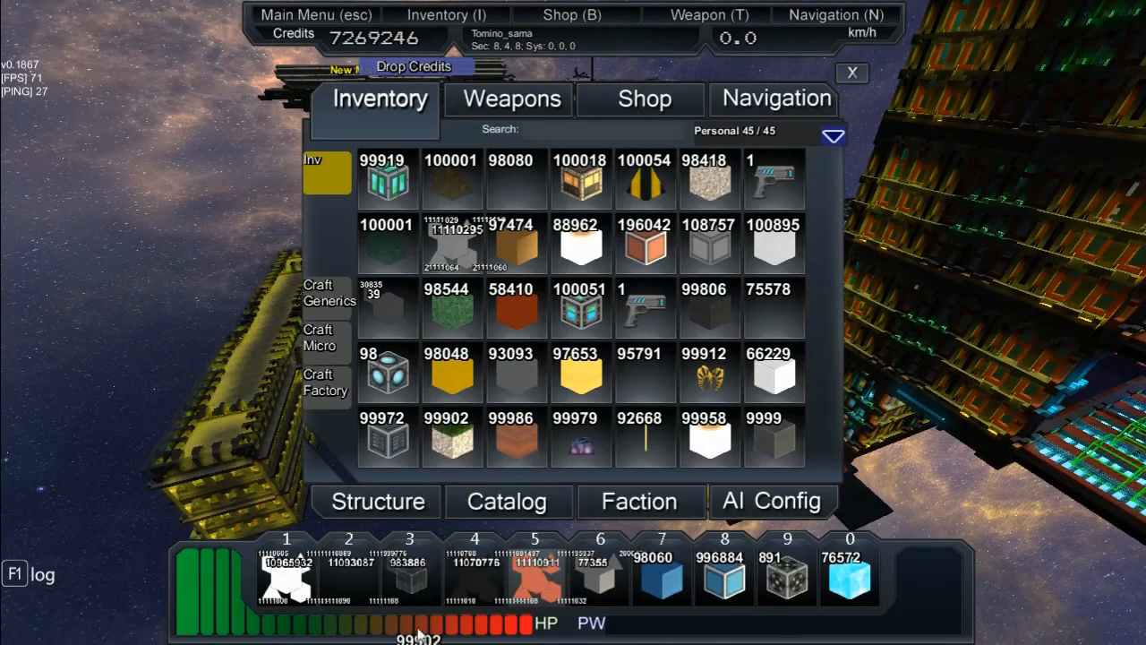
mouse_move(555, 425)
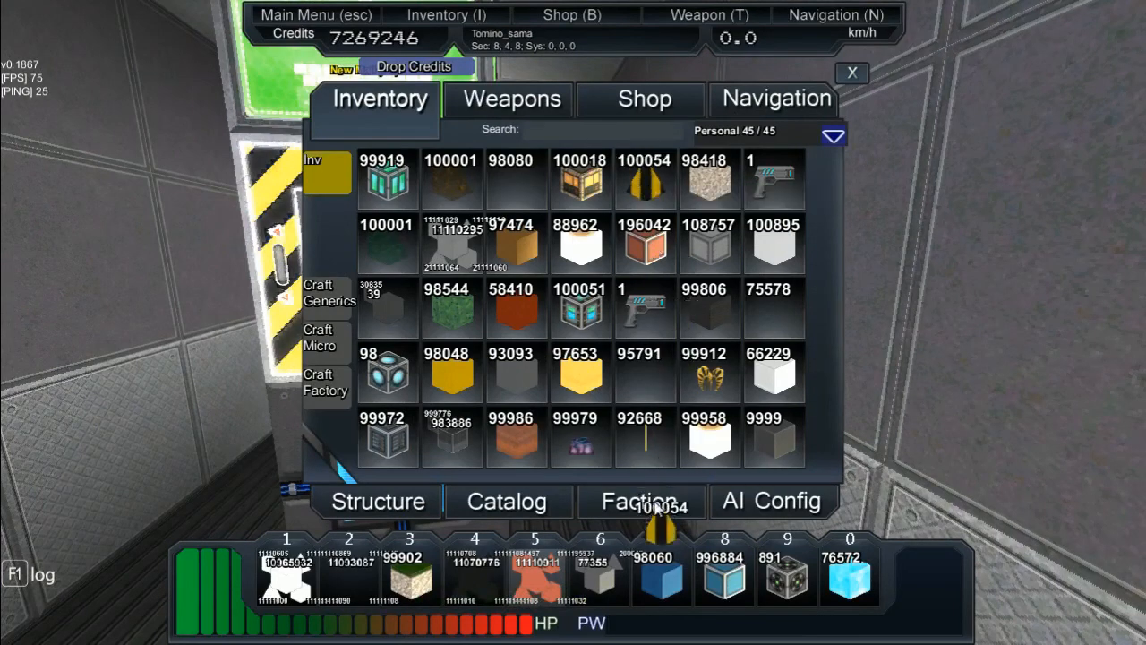
mouse_move(774, 247)
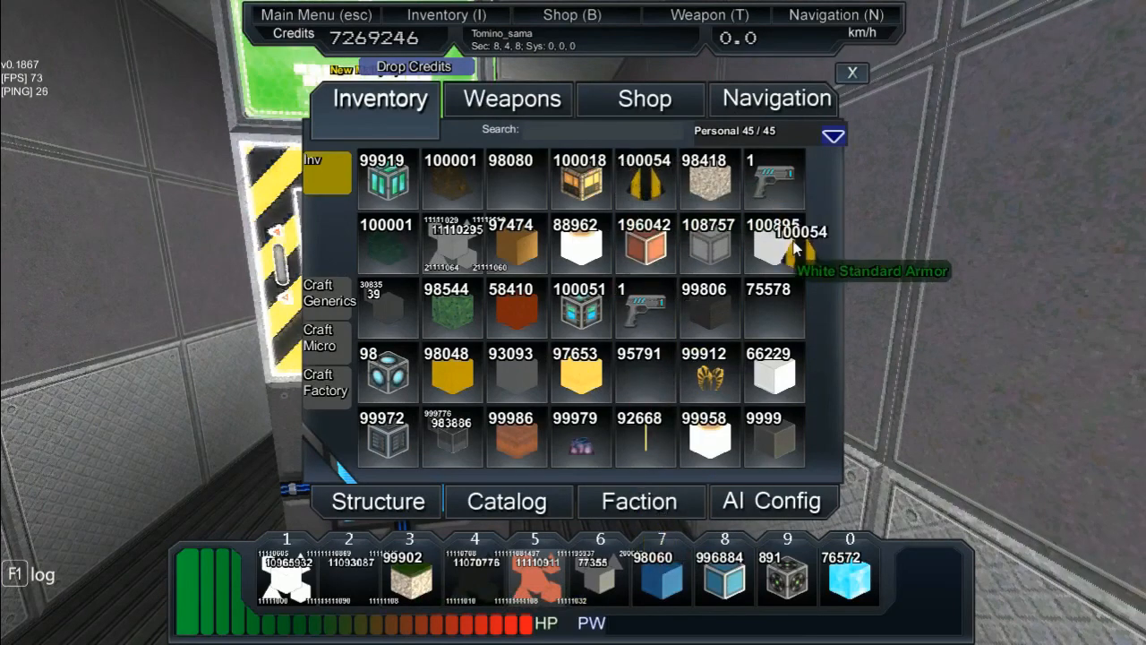
mouse_move(595, 179)
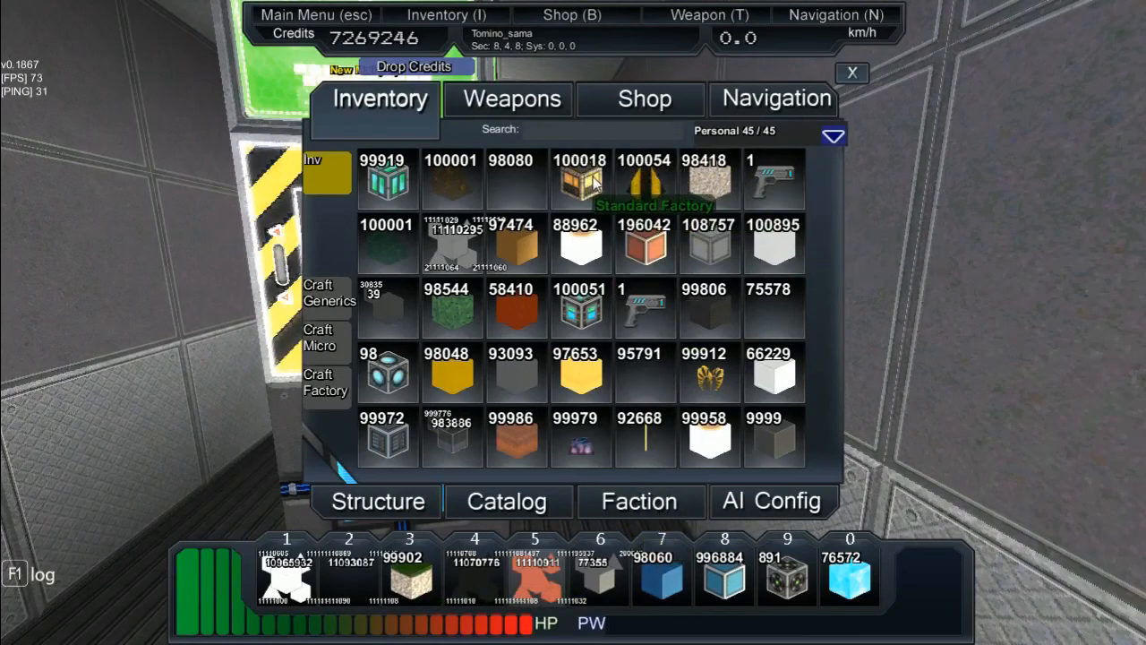
mouse_move(387, 179)
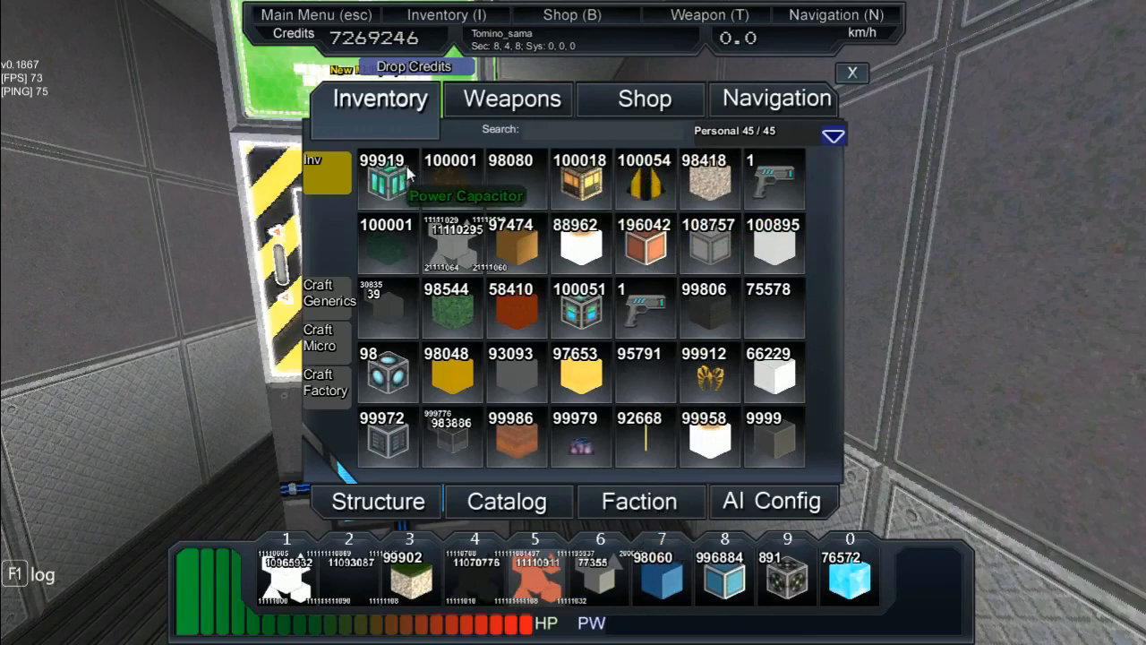
mouse_move(580, 371)
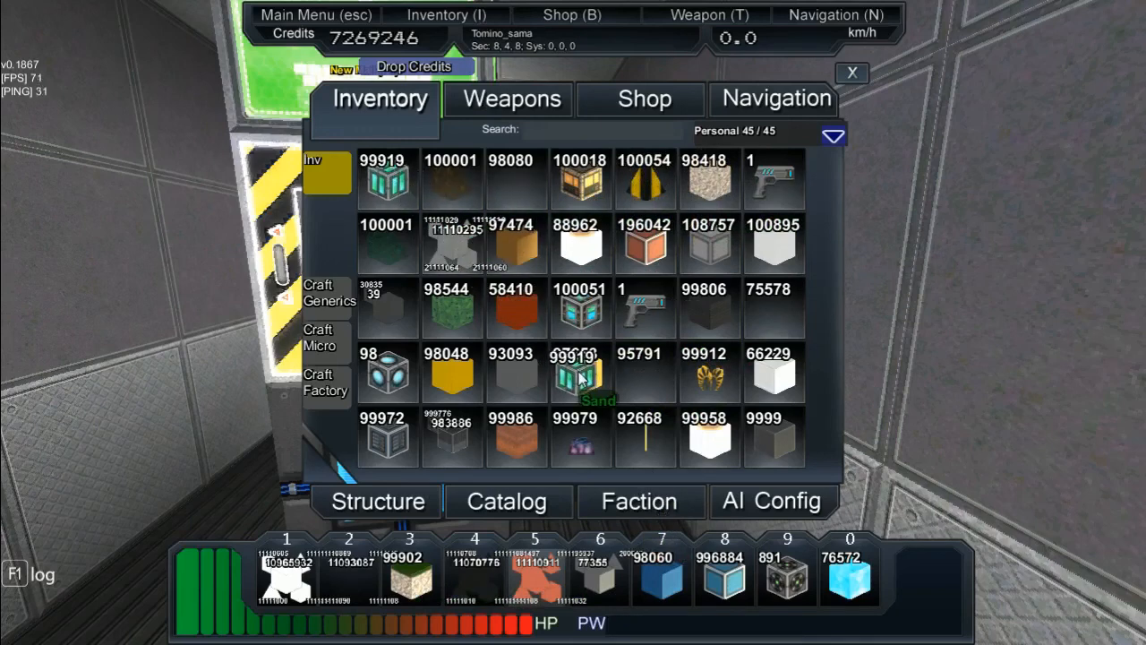
mouse_move(528, 206)
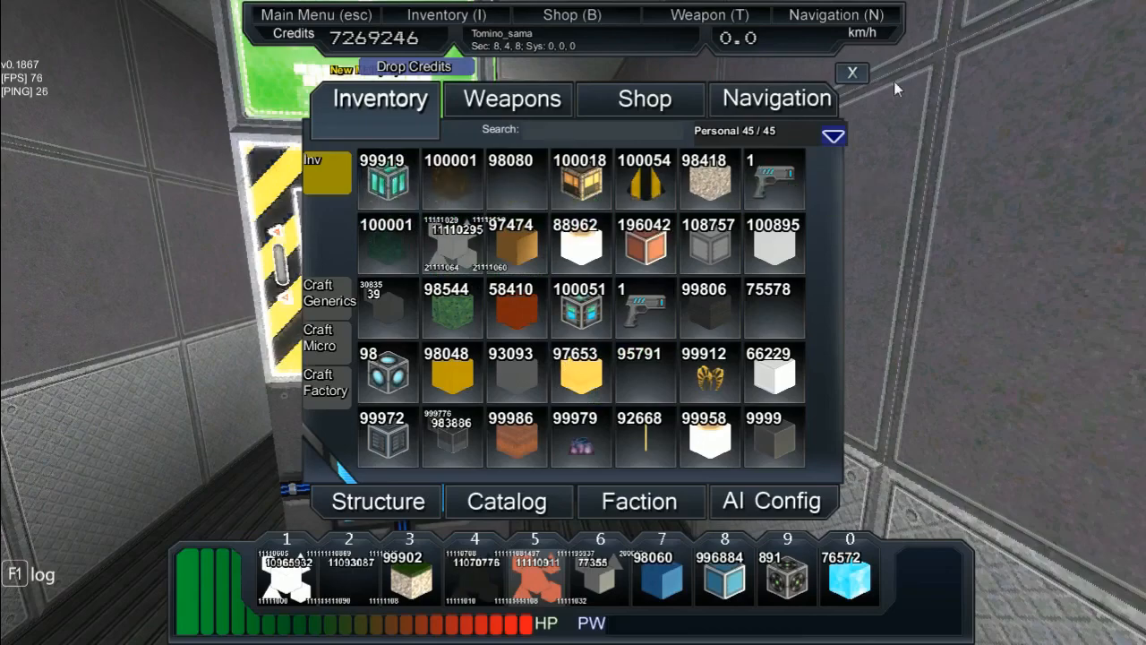
click(851, 73)
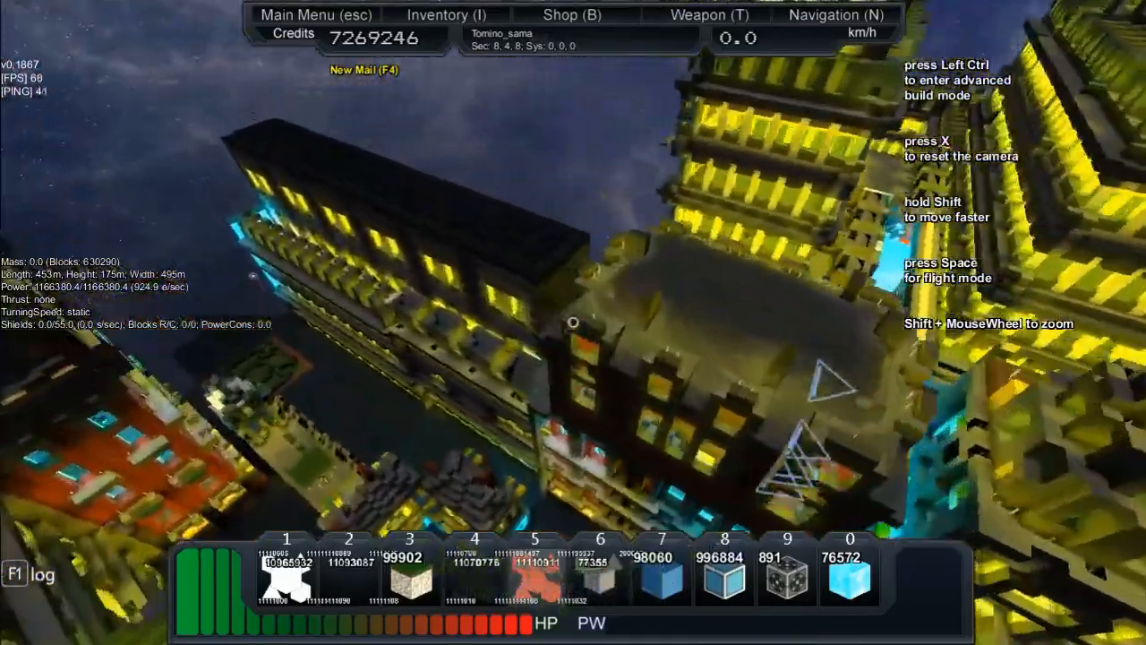
mouse_move(573, 322)
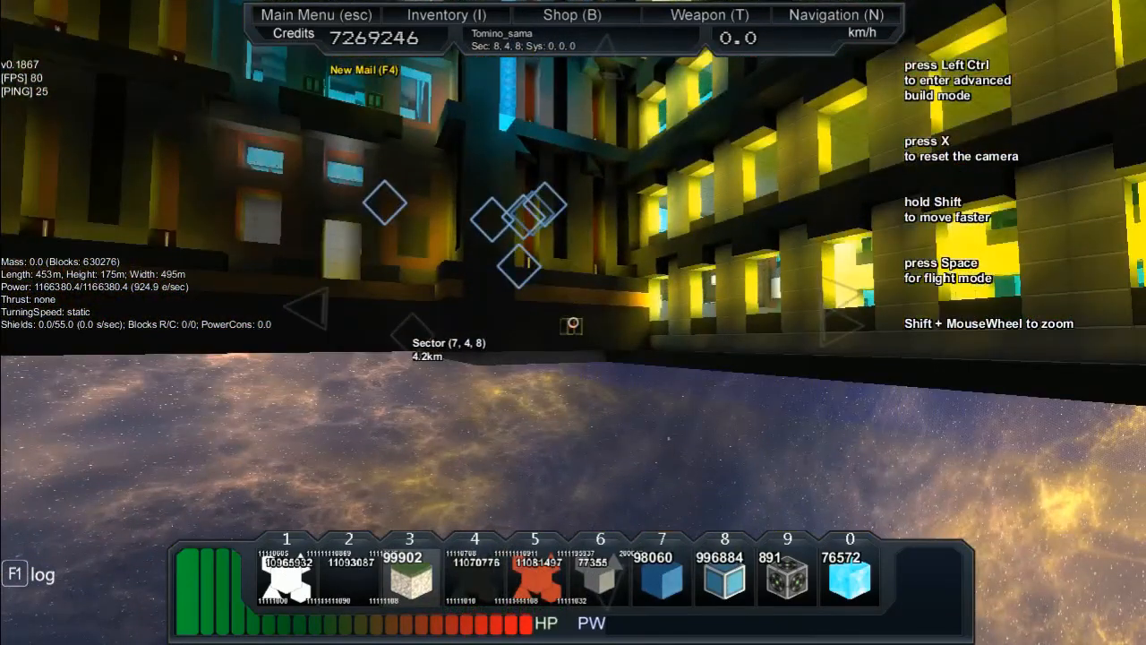
key(ctrl)
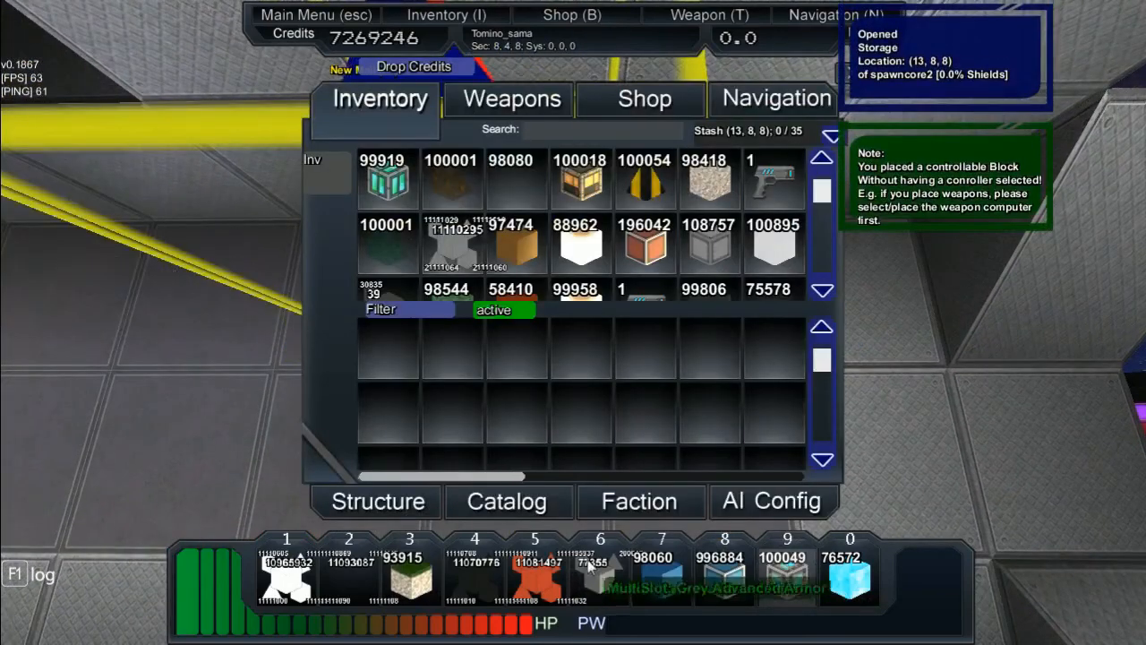
mouse_move(580, 188)
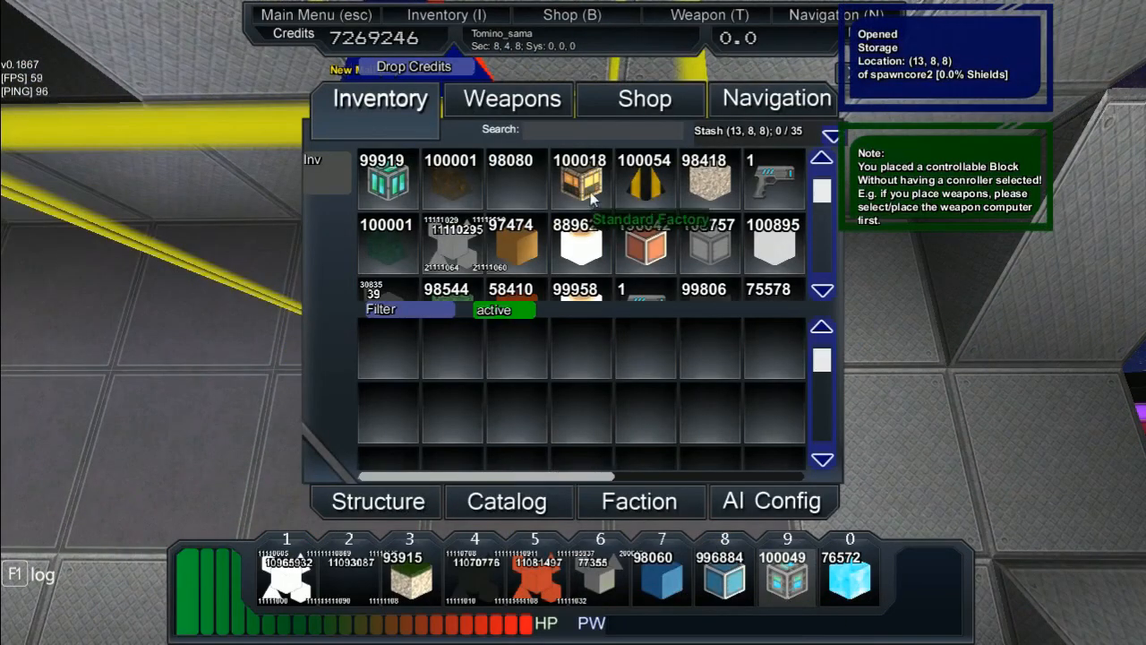
Scroll through the storage items to find two stacks for the stash.
scroll(down, 3)
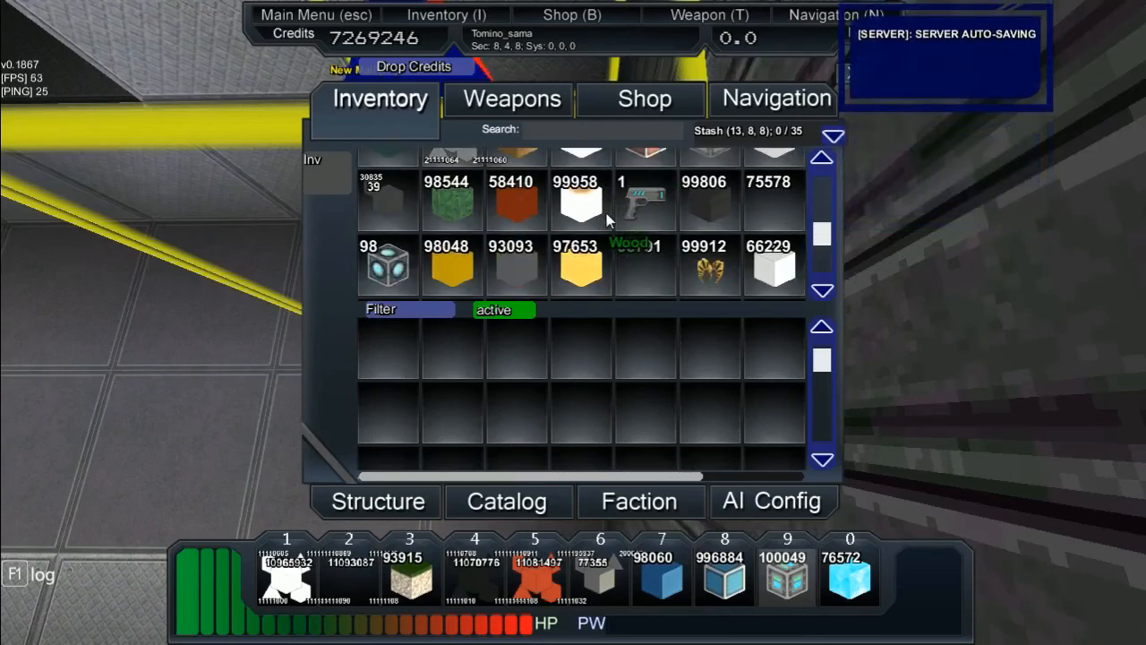
scroll(down, 3)
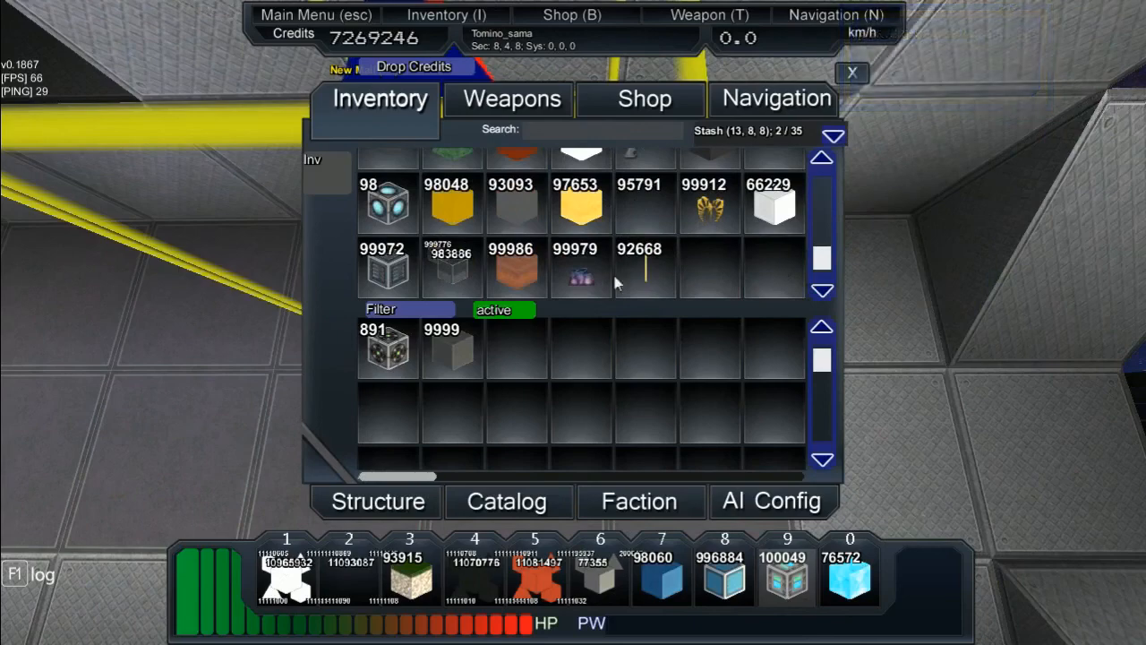
scroll(up, 3)
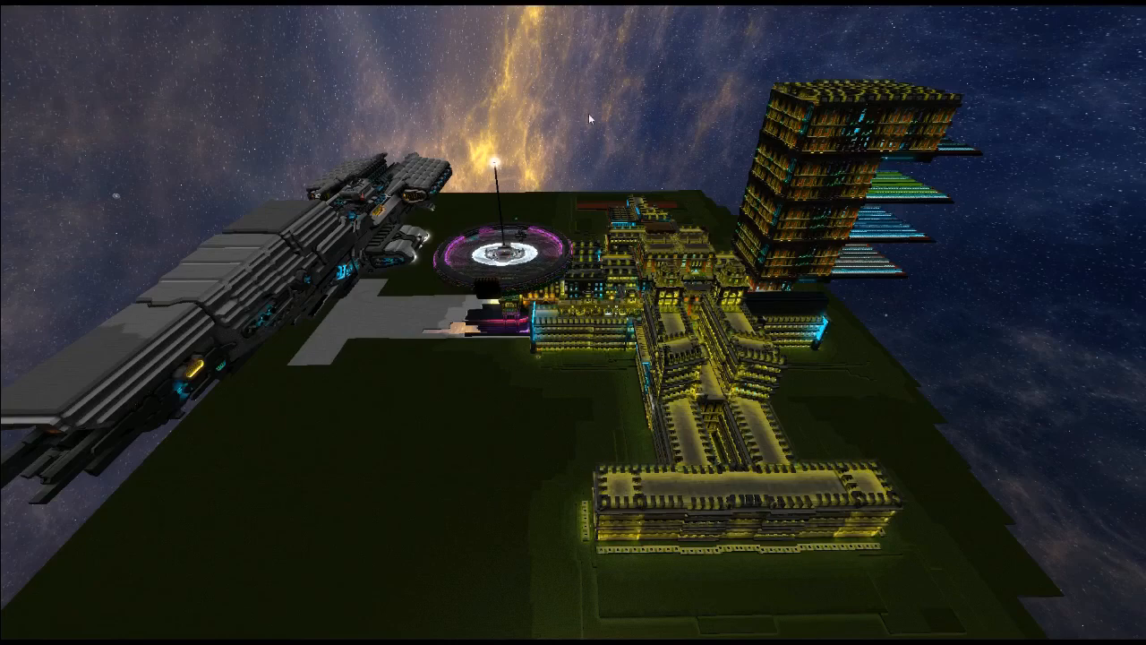
key(escape)
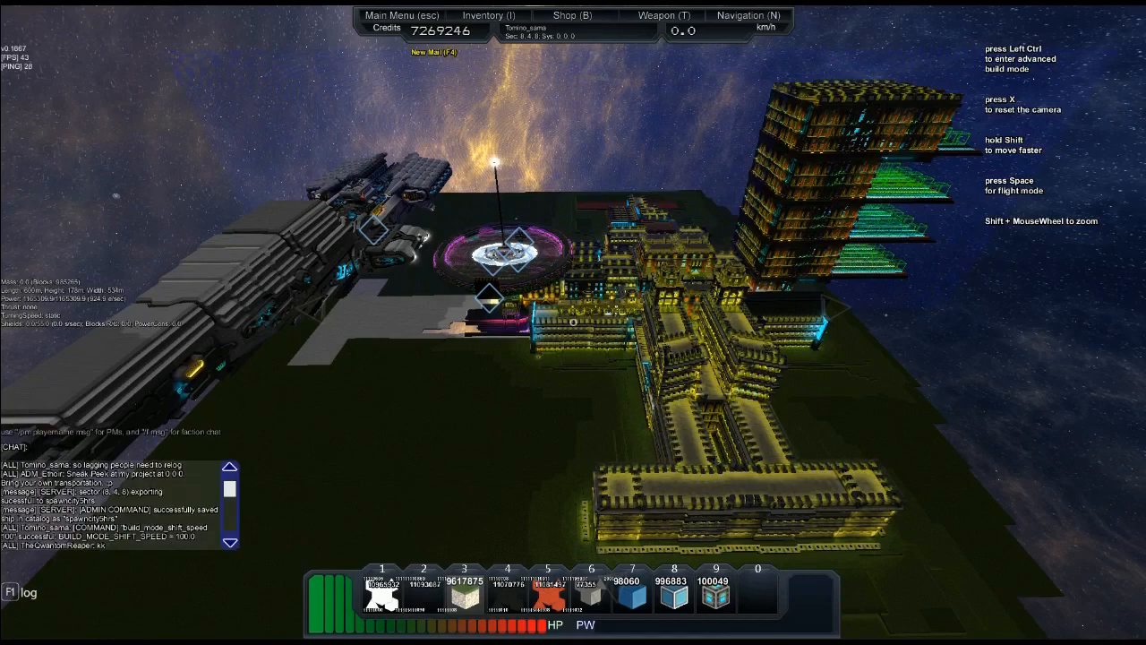
mouse_move(650, 225)
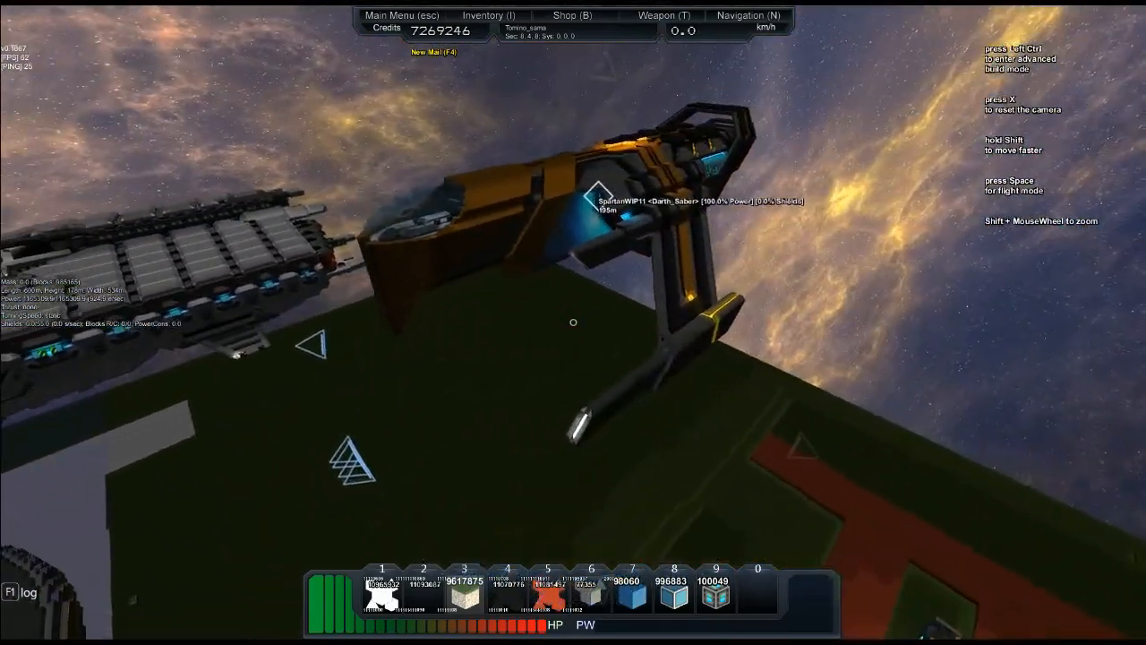
mouse_move(572, 322)
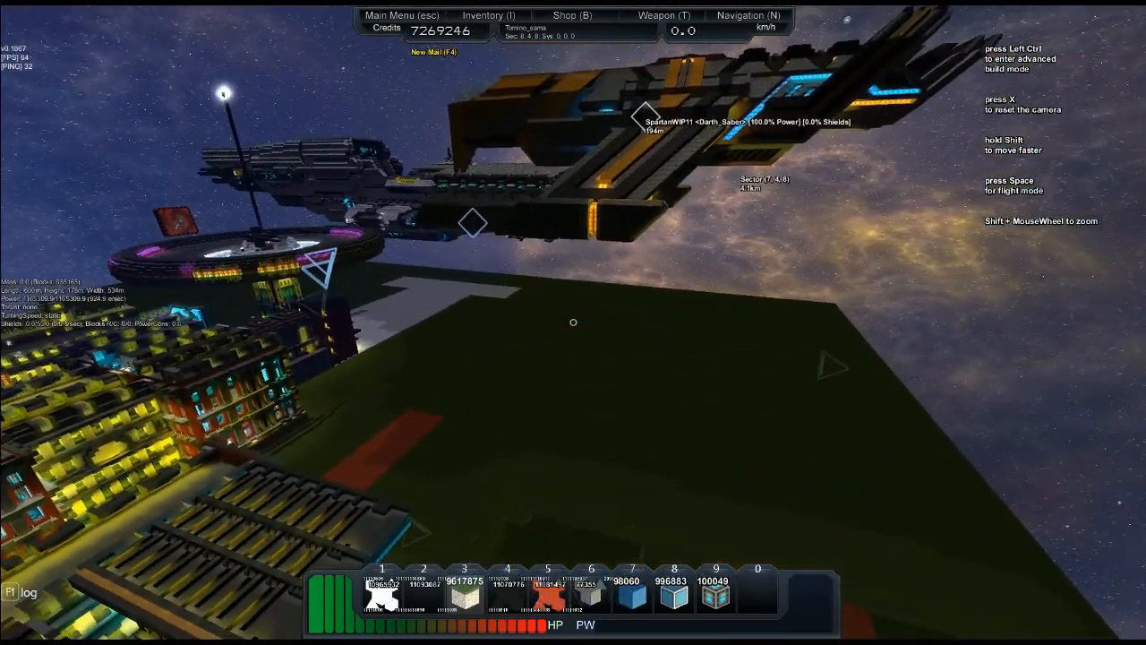
mouse_move(573, 322)
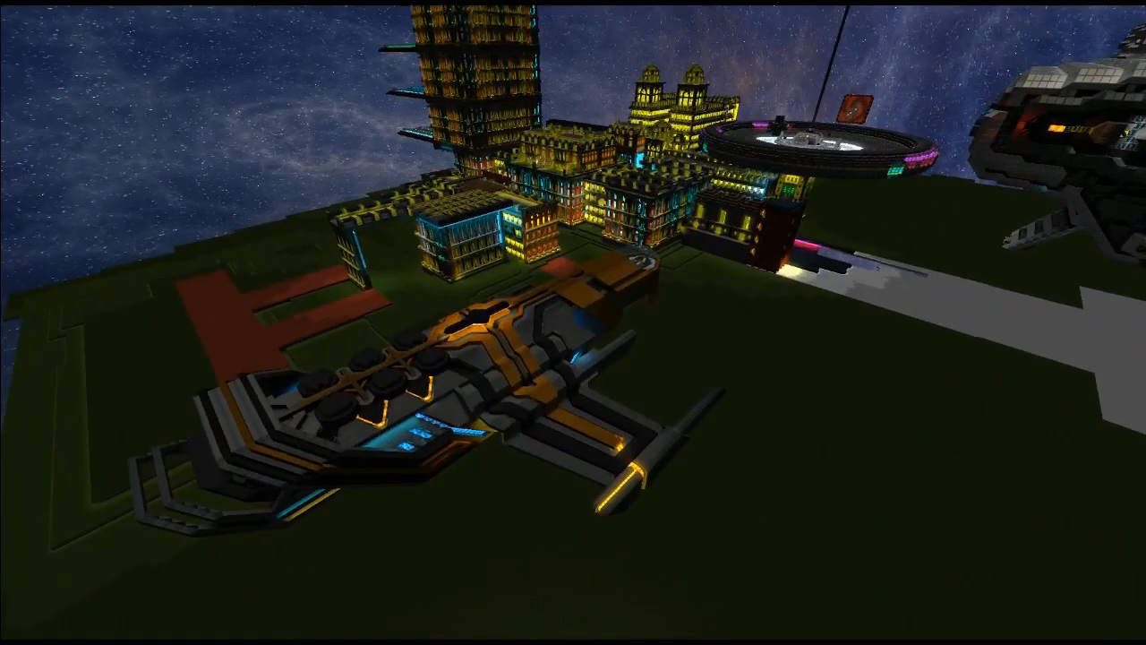
mouse_move(573, 322)
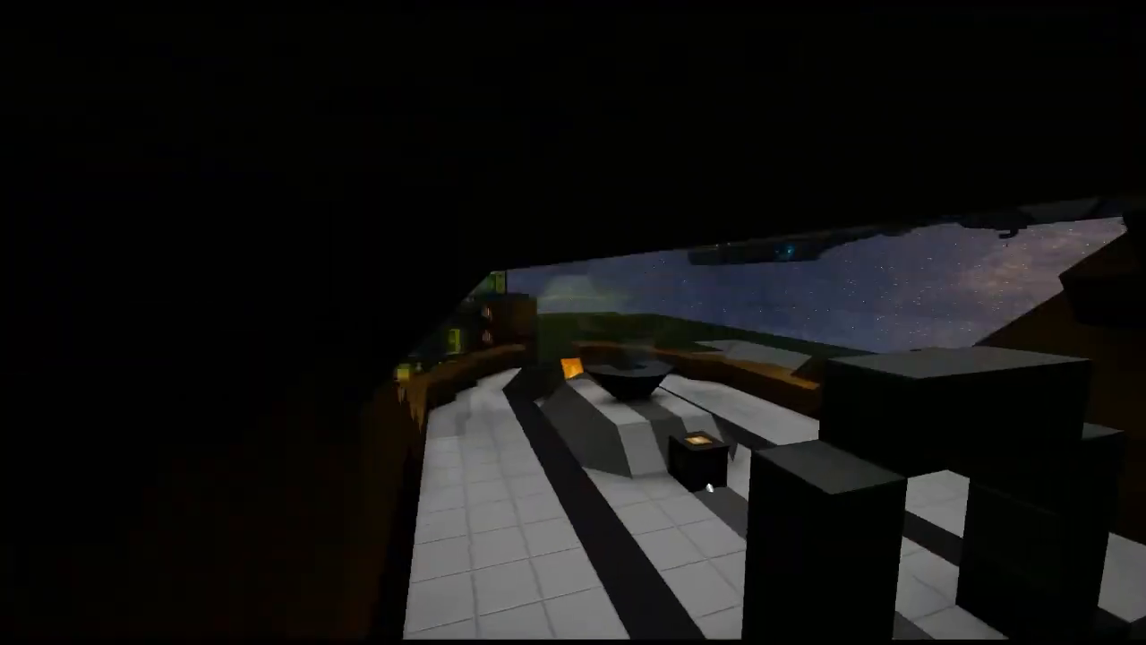
mouse_move(573, 322)
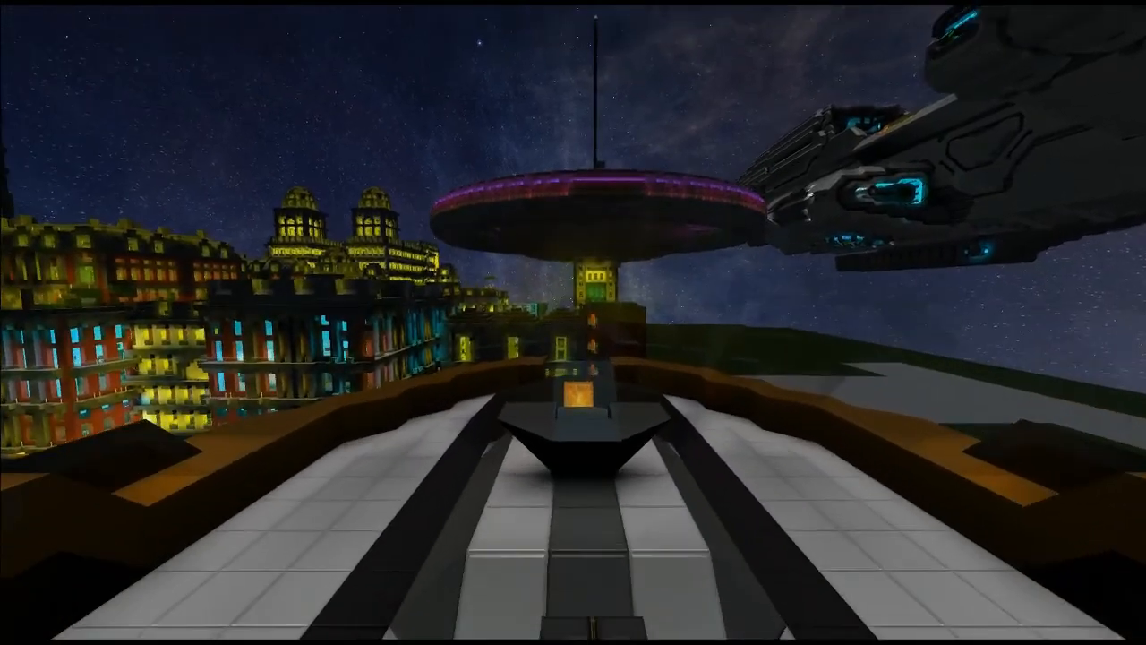
mouse_move(573, 322)
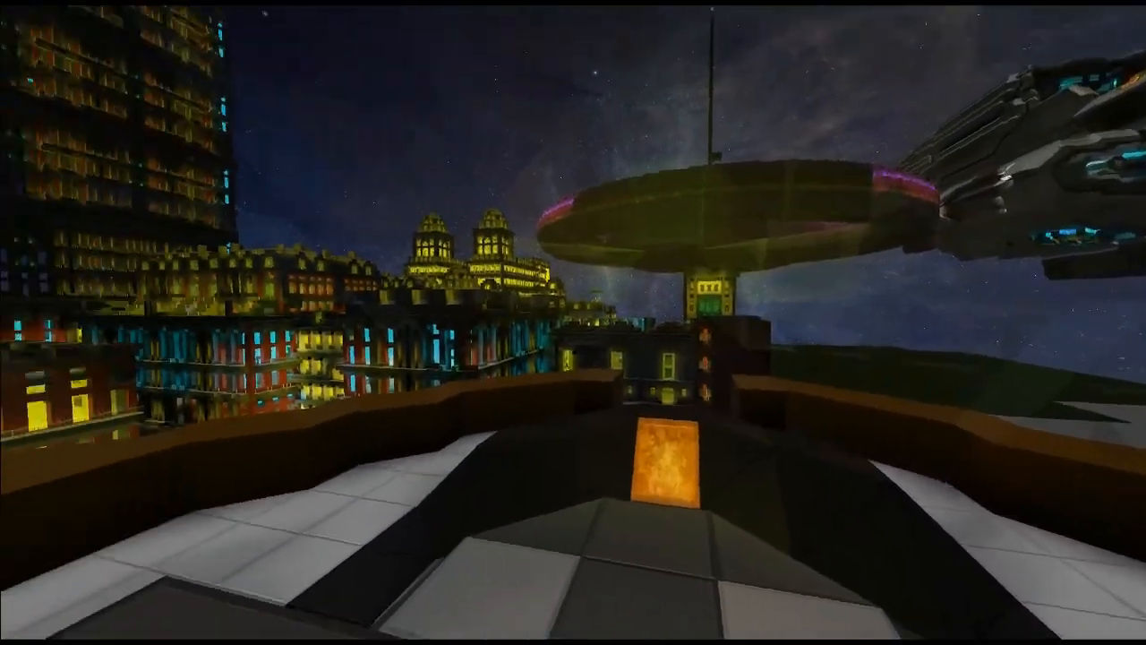
mouse_move(573, 322)
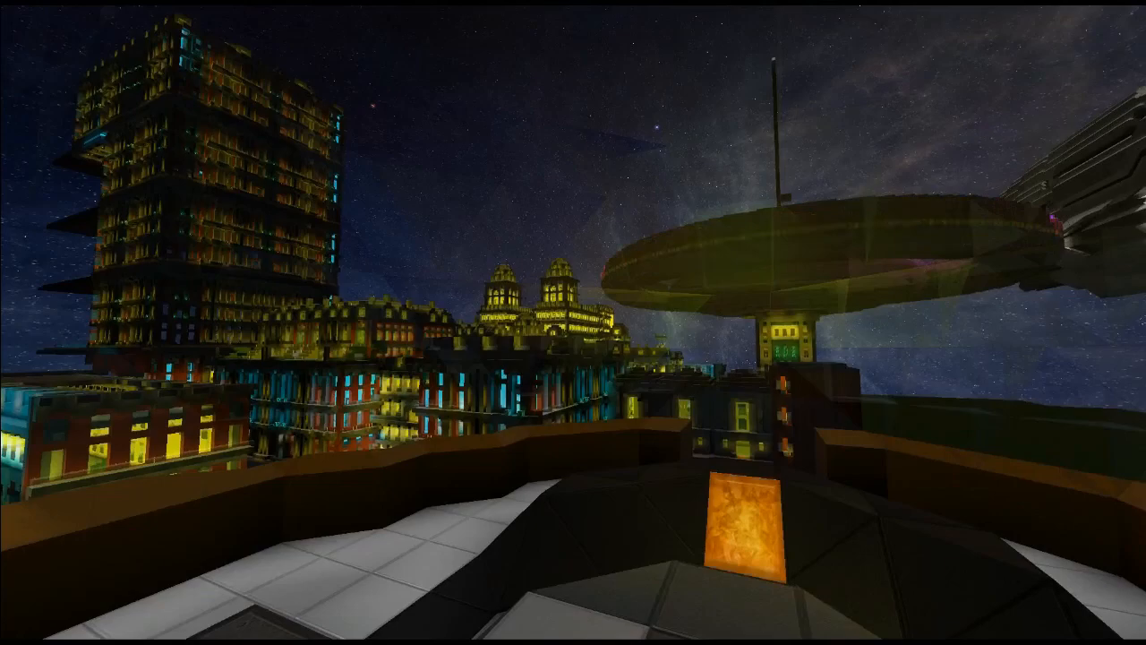
mouse_move(573, 322)
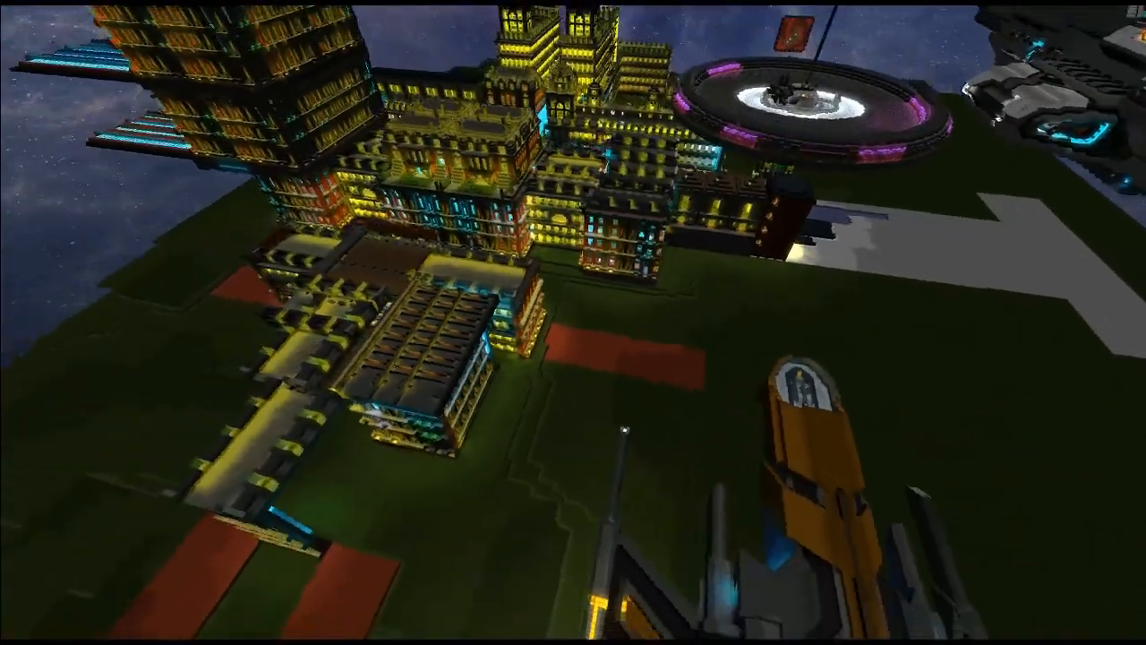
mouse_move(572, 322)
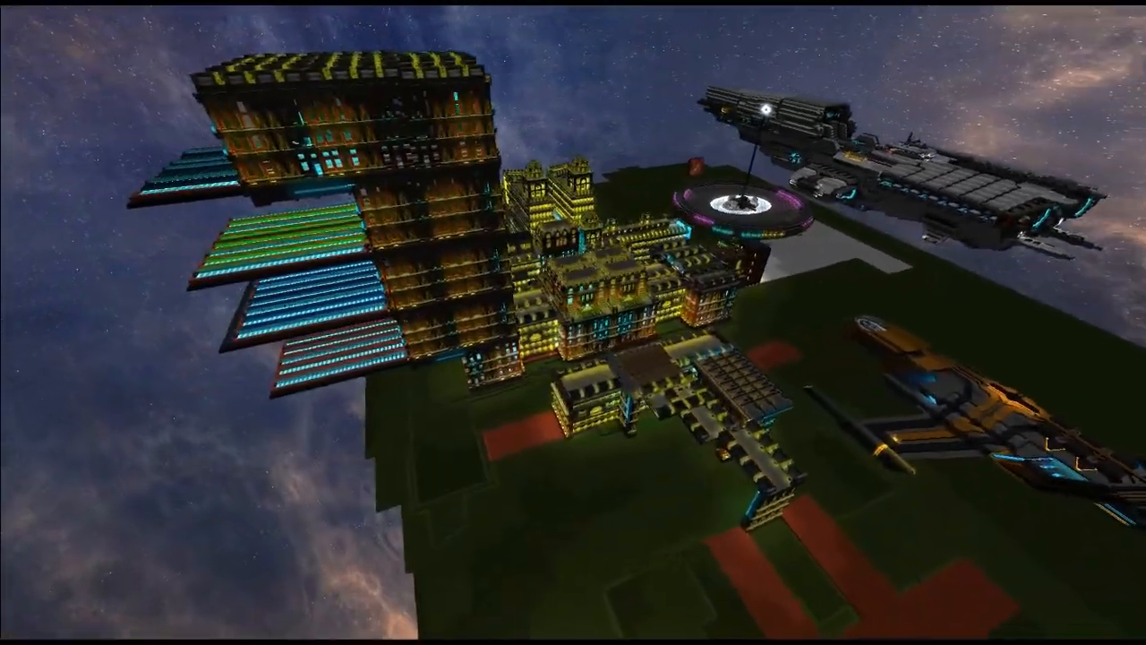
mouse_move(573, 322)
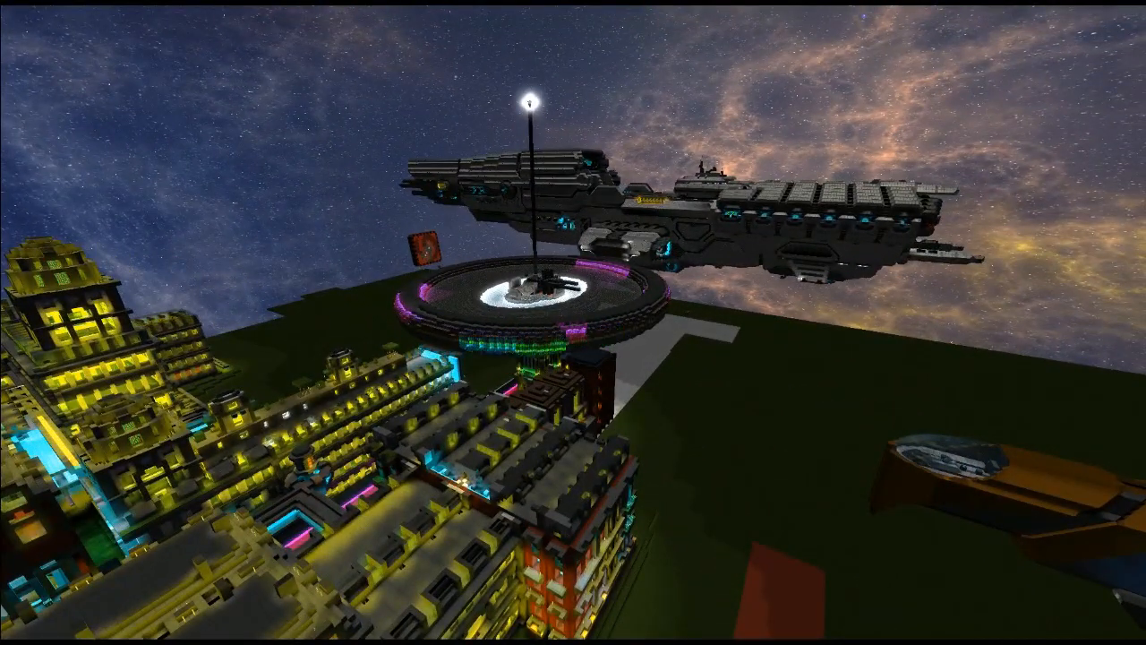
mouse_move(573, 322)
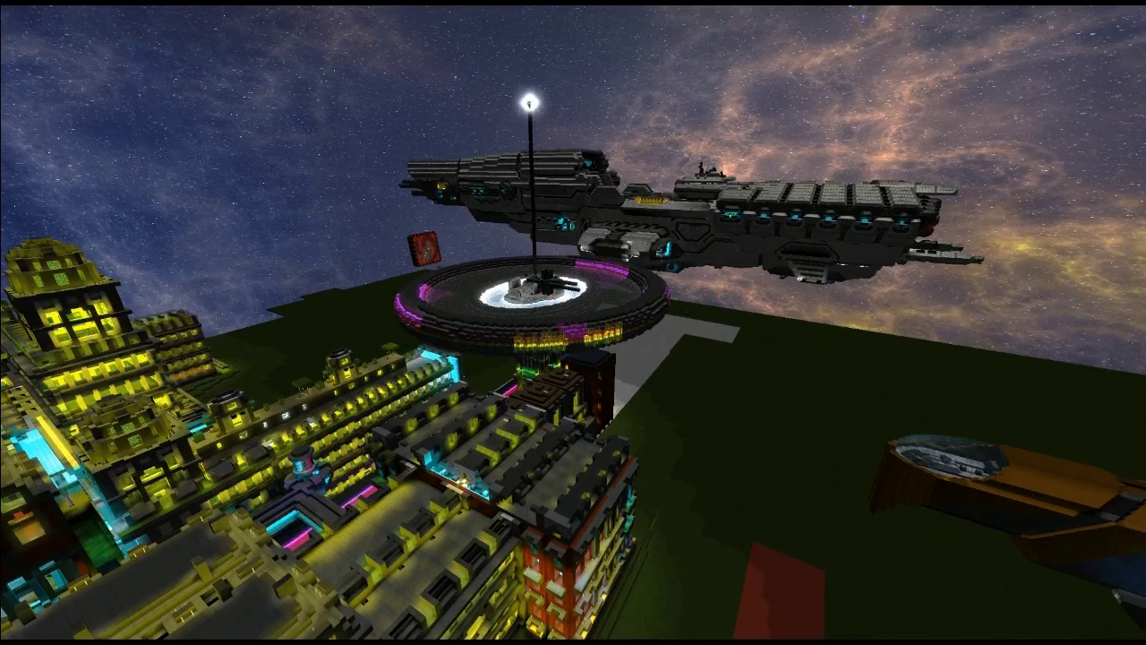
mouse_move(573, 322)
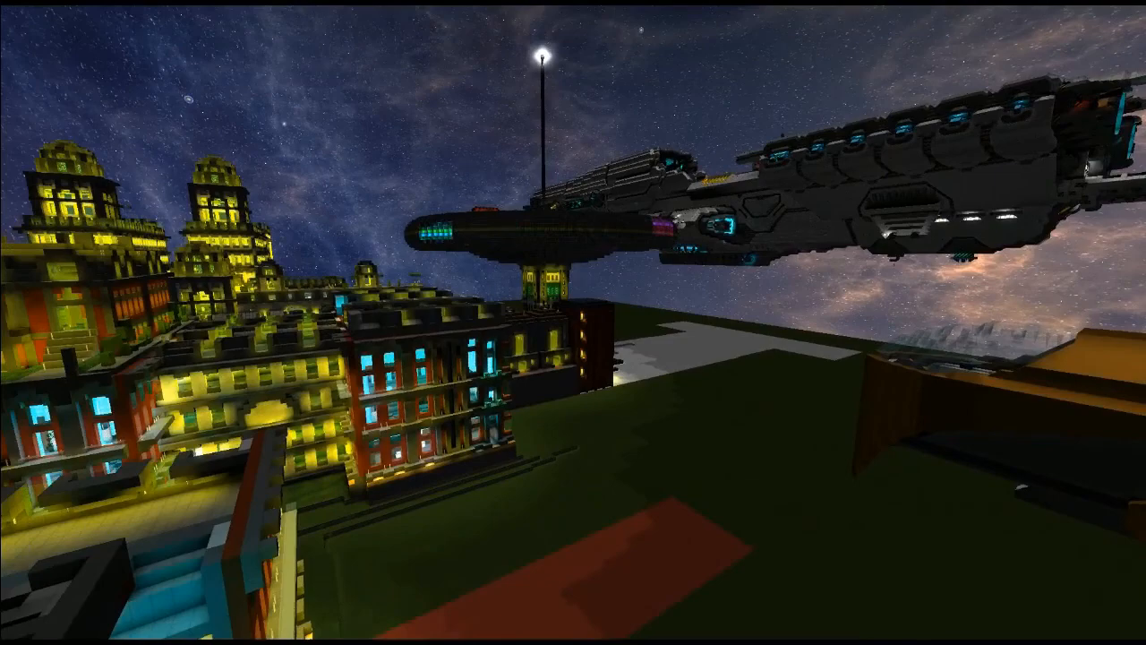
mouse_move(573, 322)
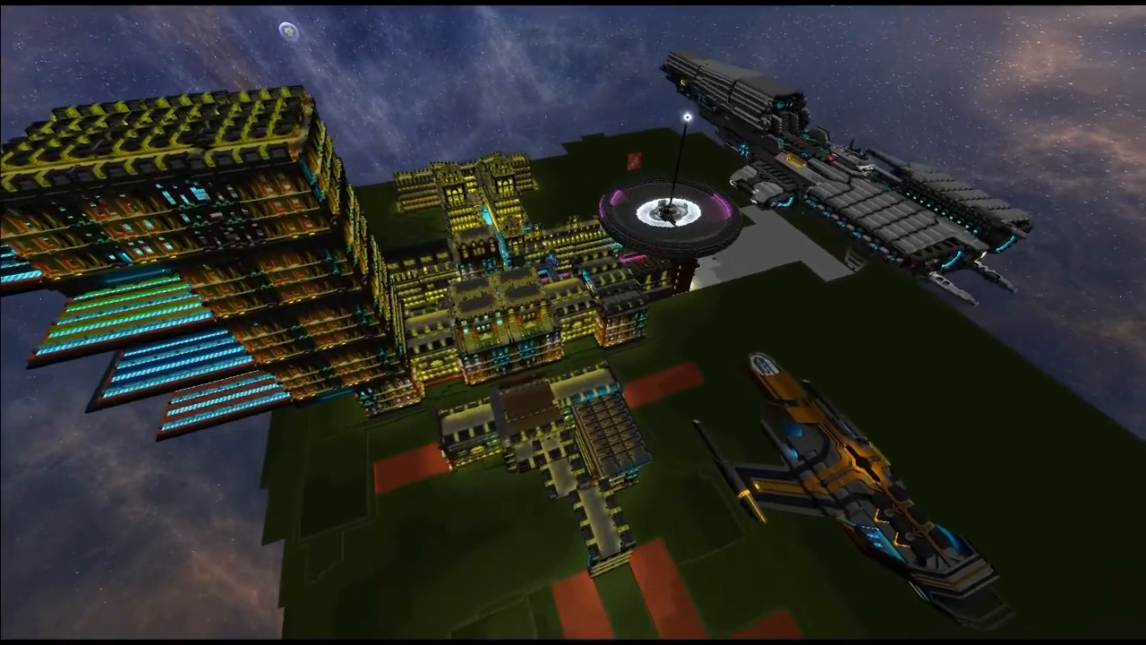
mouse_move(573, 323)
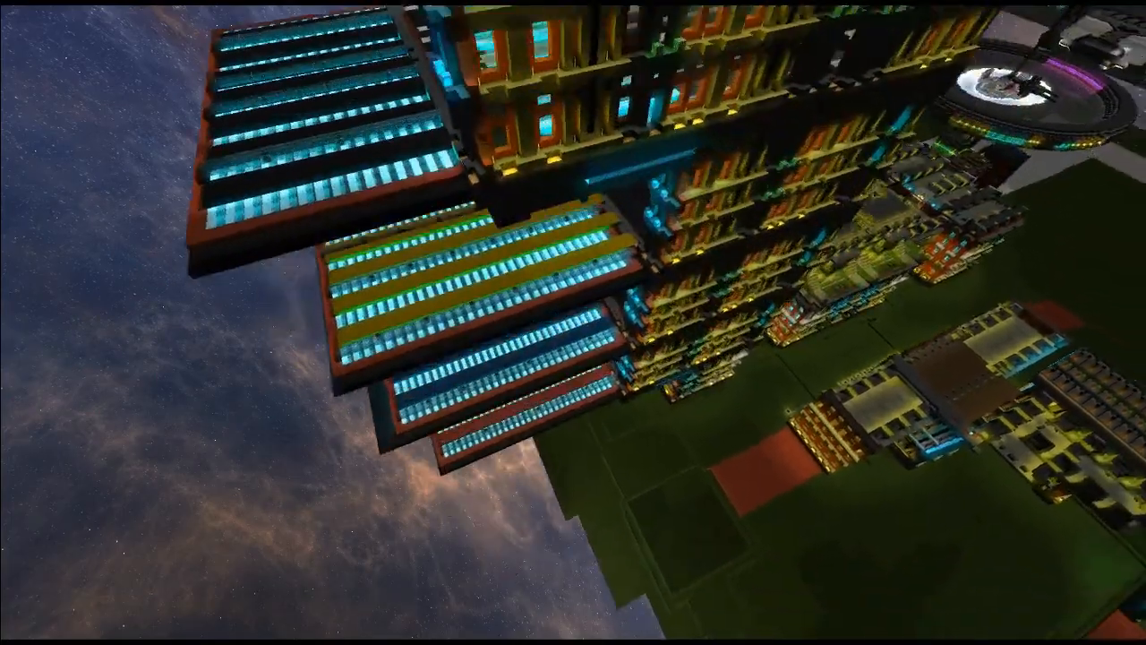
mouse_move(573, 322)
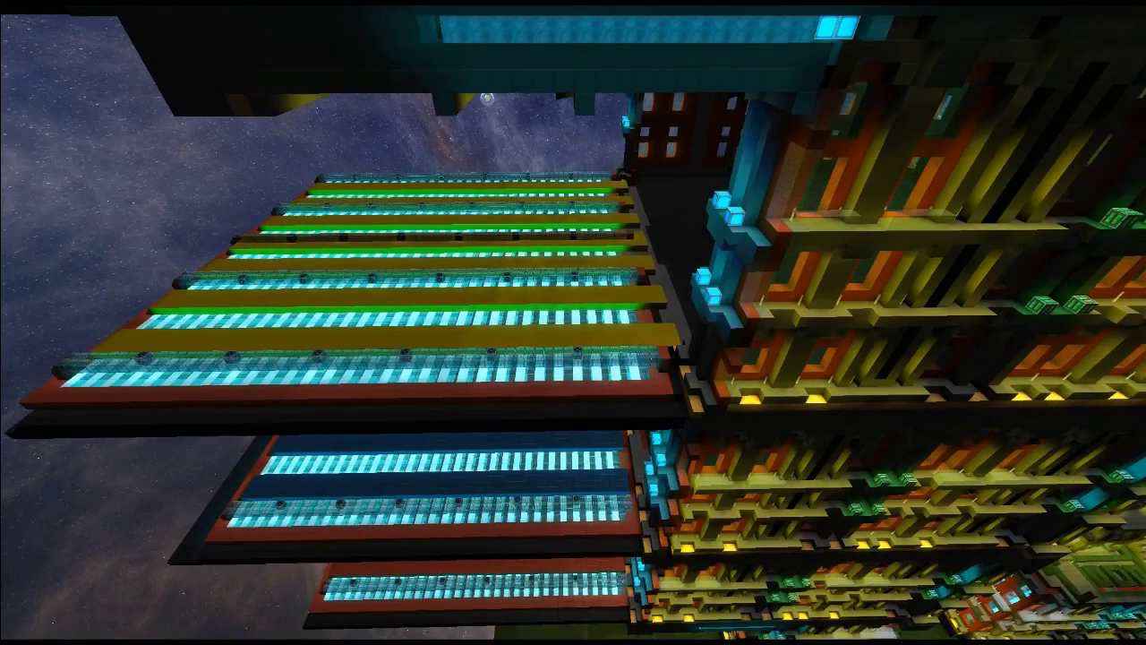
mouse_move(573, 322)
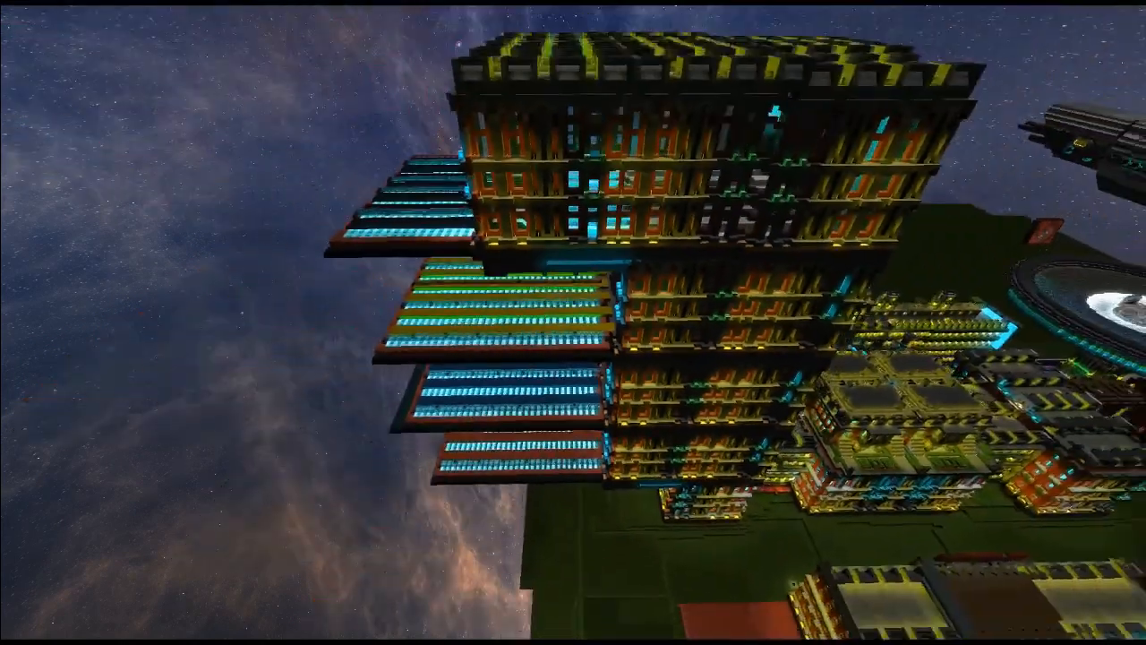
mouse_move(573, 323)
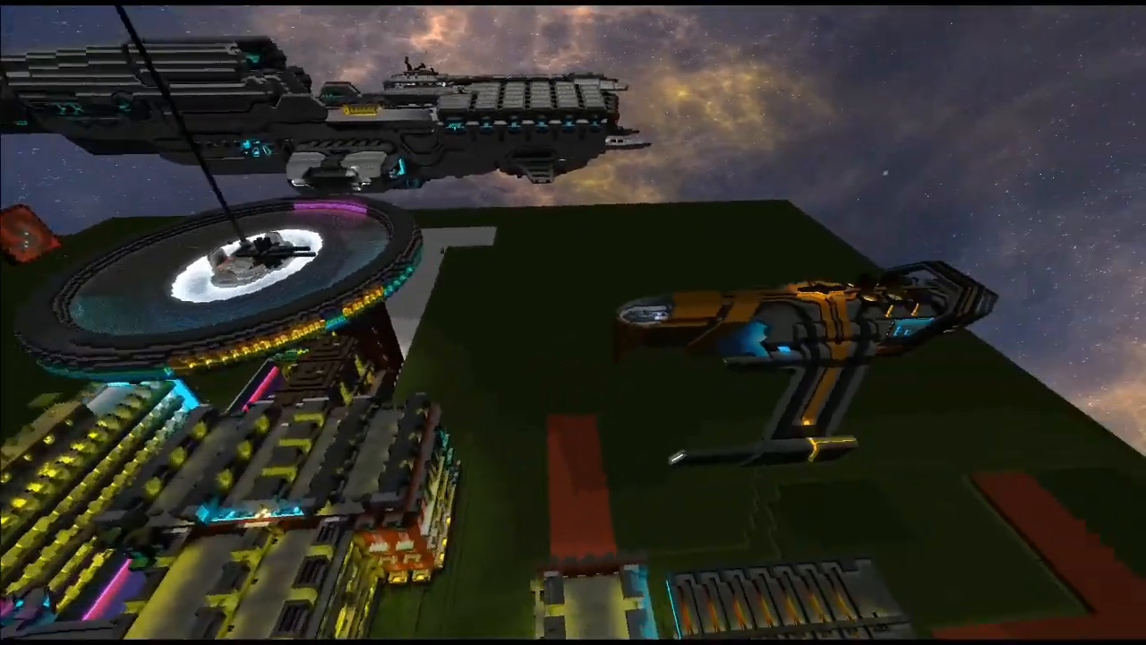
mouse_move(573, 322)
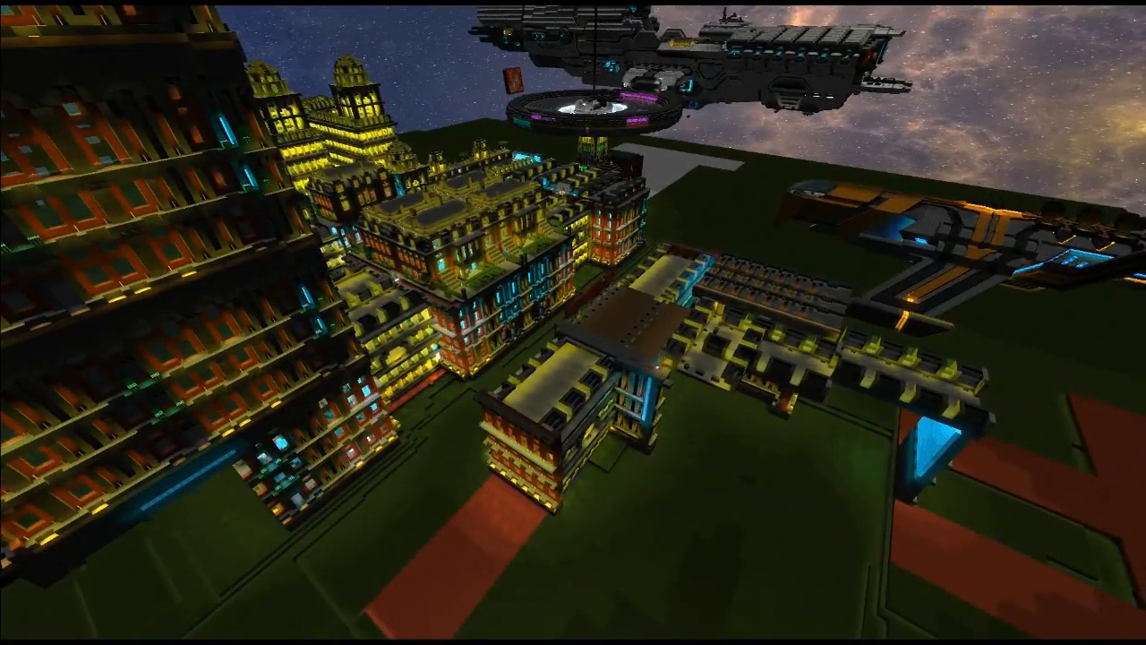
mouse_move(573, 322)
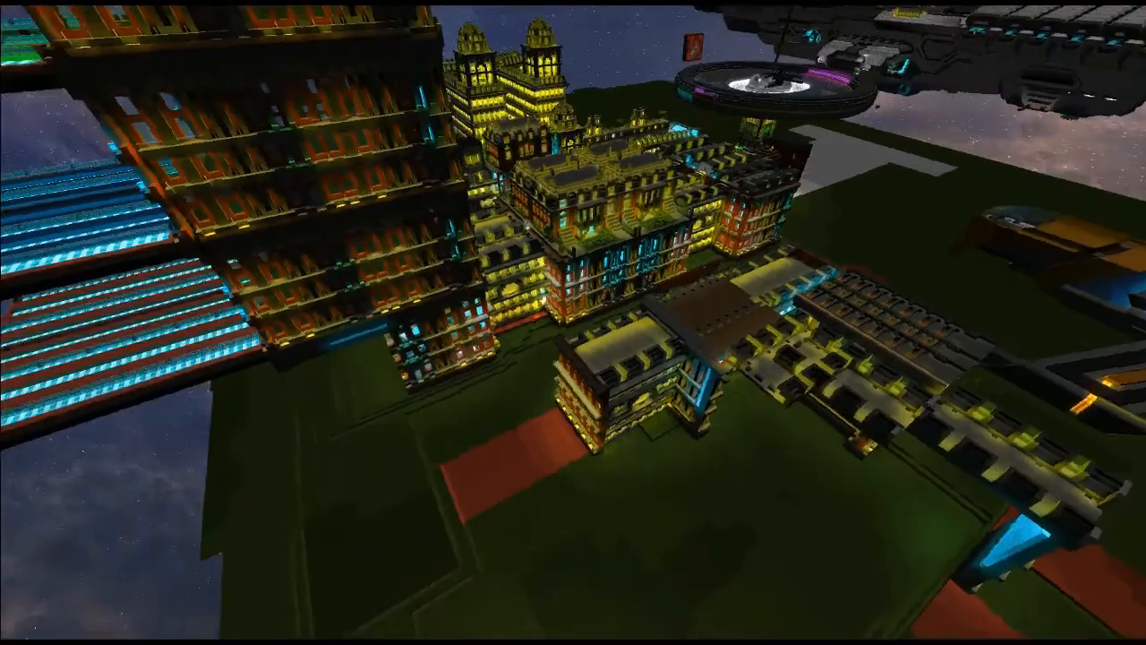
mouse_move(573, 322)
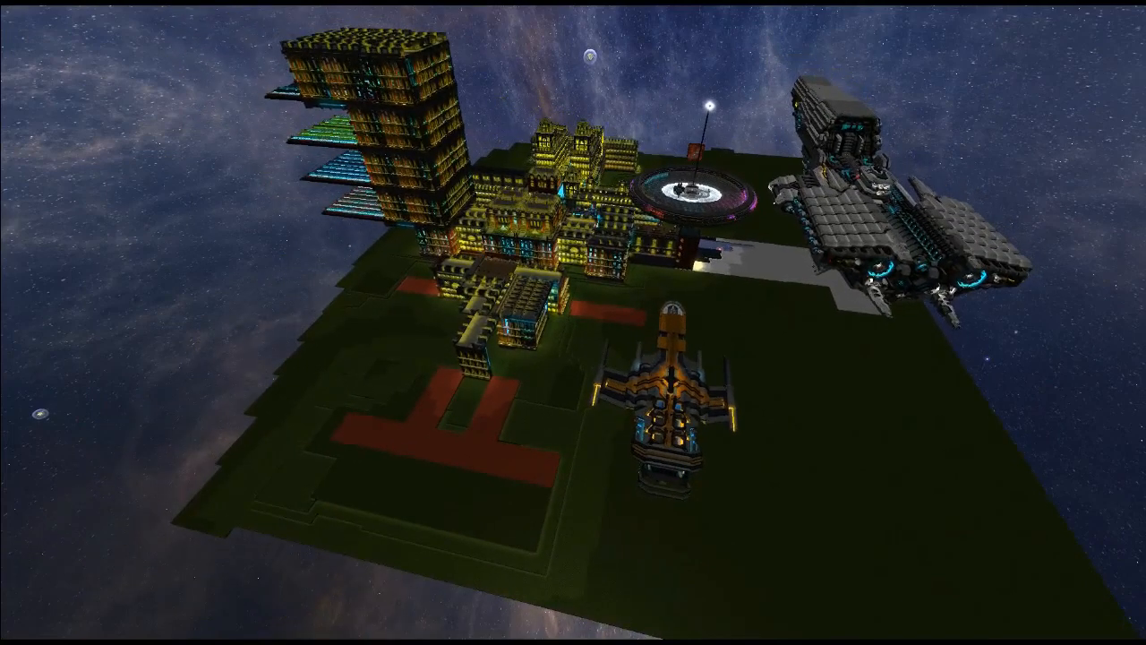
mouse_move(573, 322)
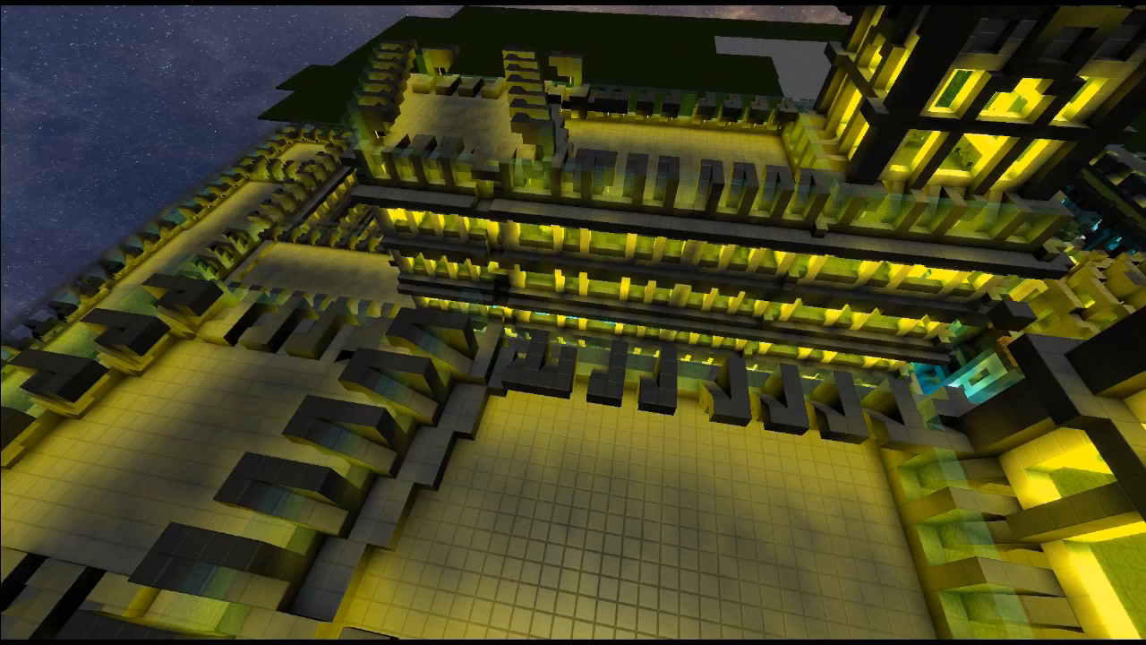
mouse_move(573, 322)
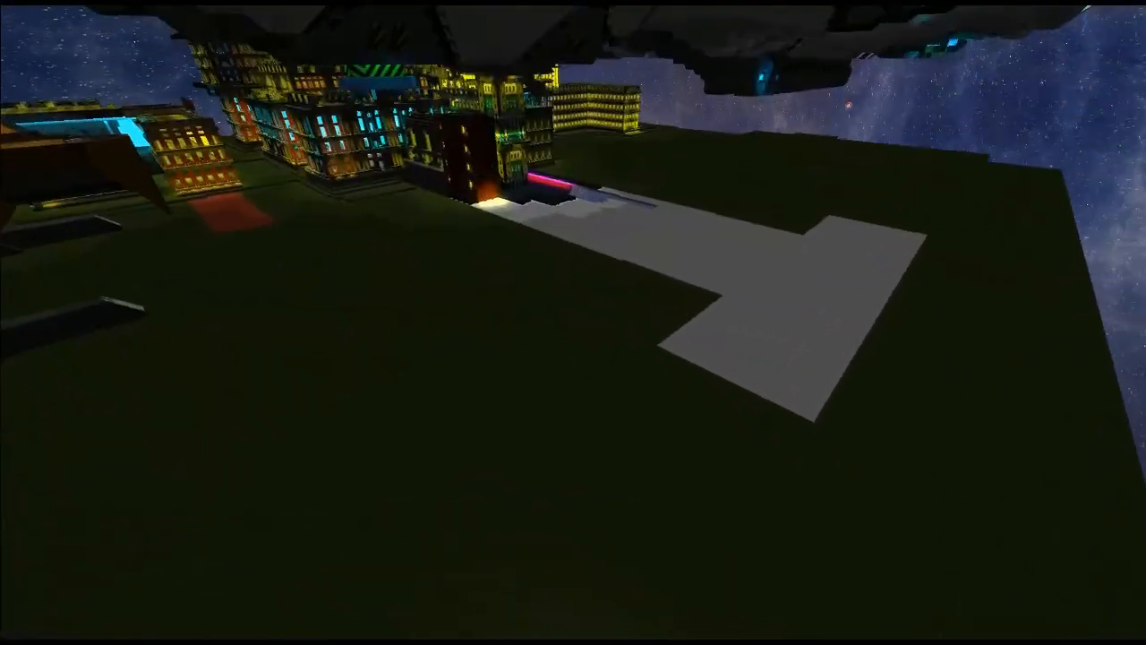
mouse_move(573, 322)
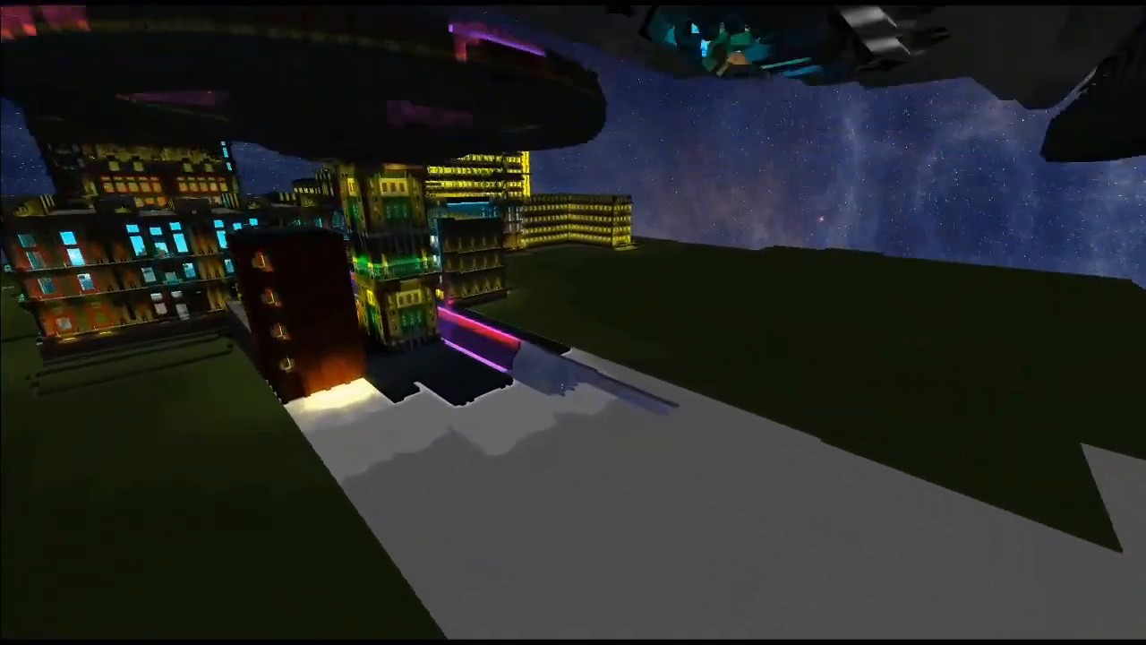
mouse_move(573, 322)
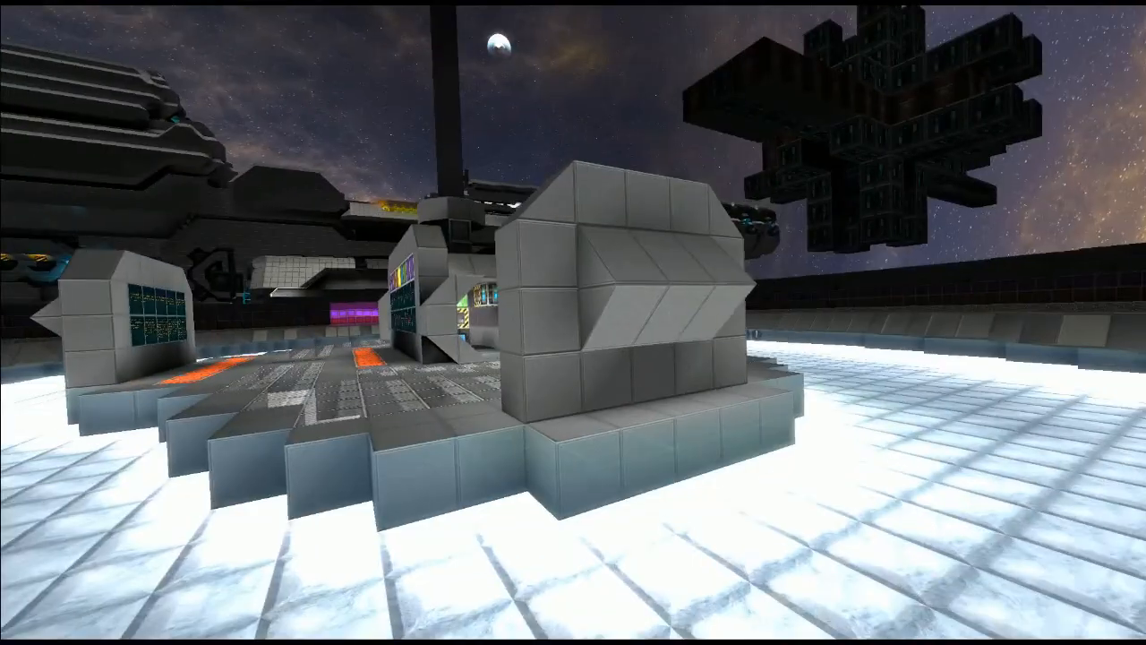
mouse_move(573, 322)
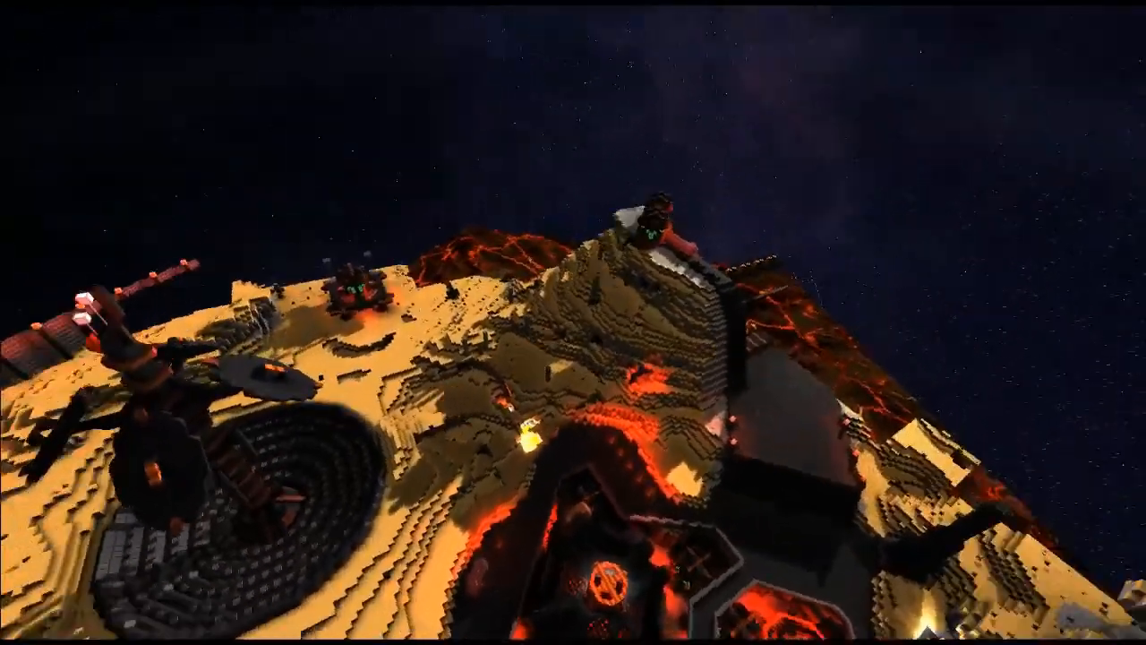
mouse_move(573, 323)
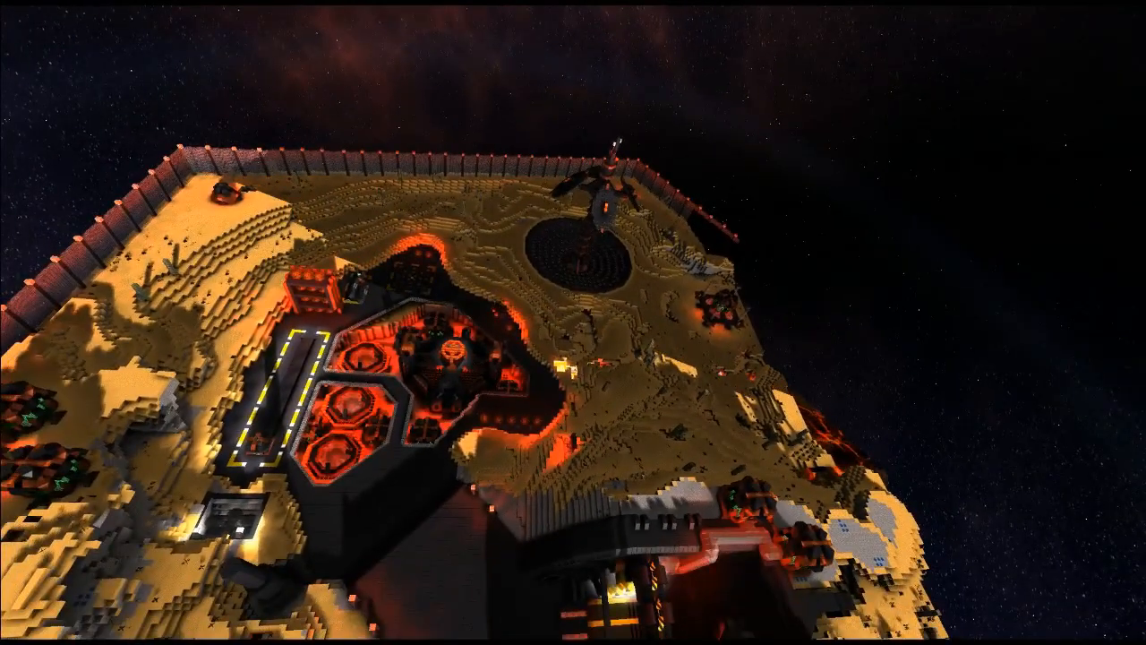
mouse_move(573, 322)
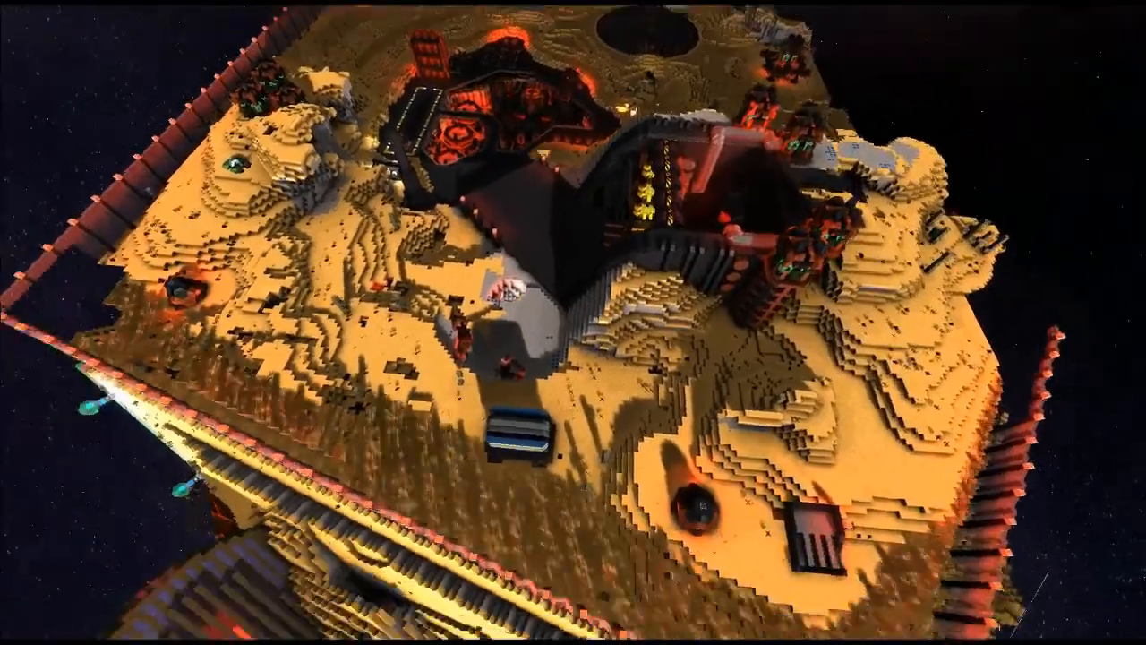
mouse_move(573, 322)
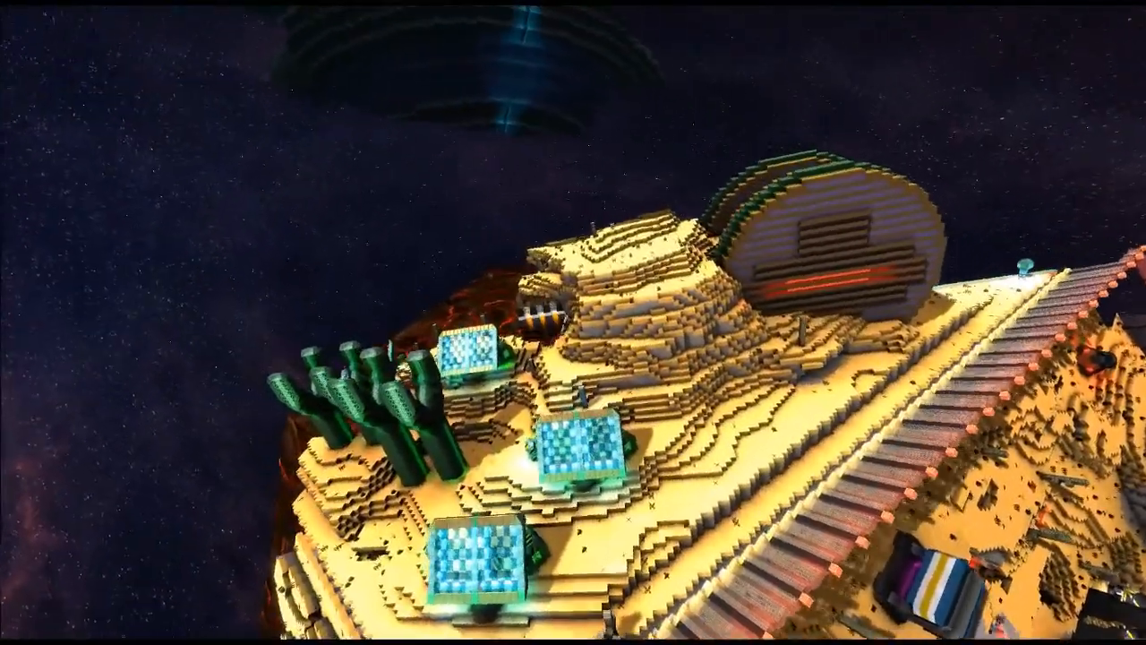
mouse_move(573, 322)
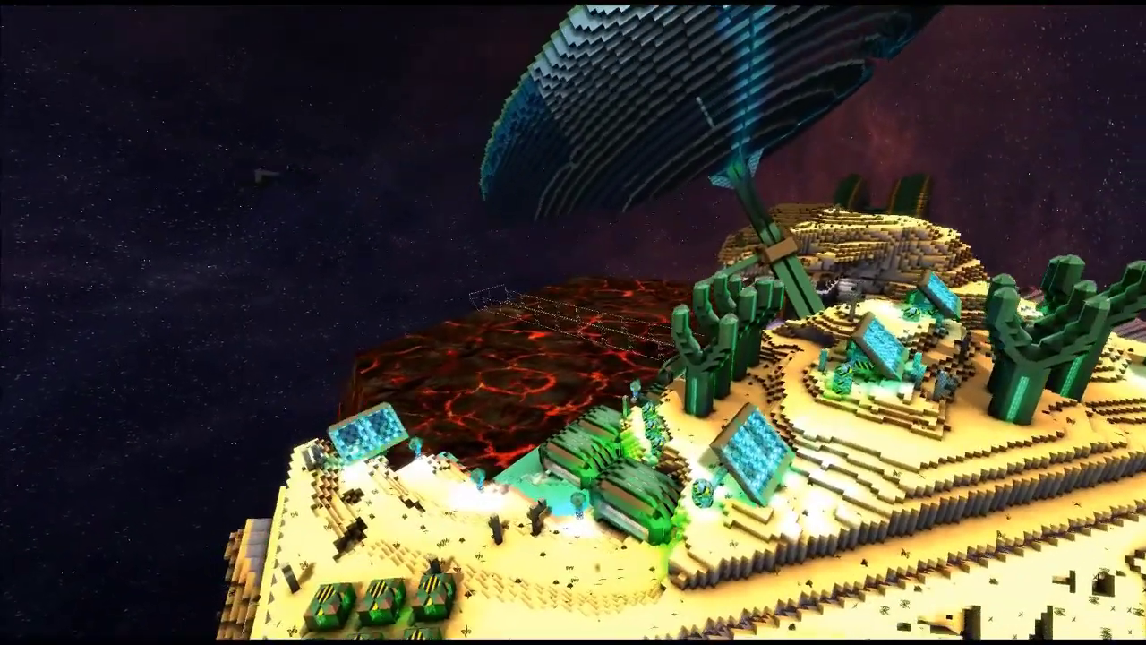
mouse_move(573, 322)
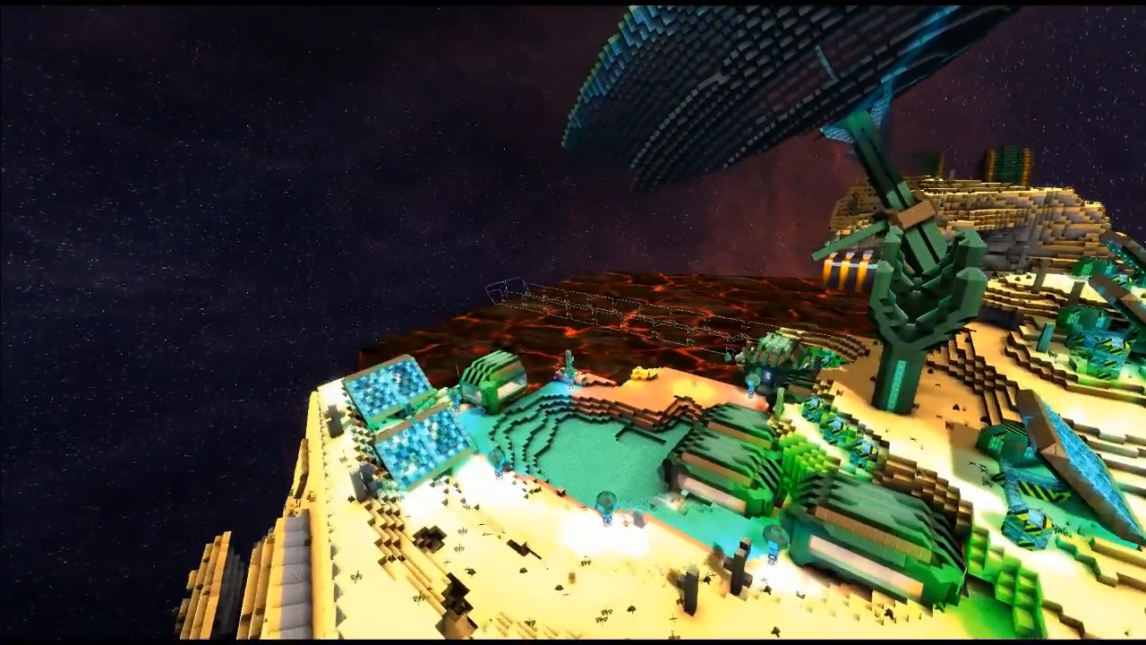
mouse_move(573, 322)
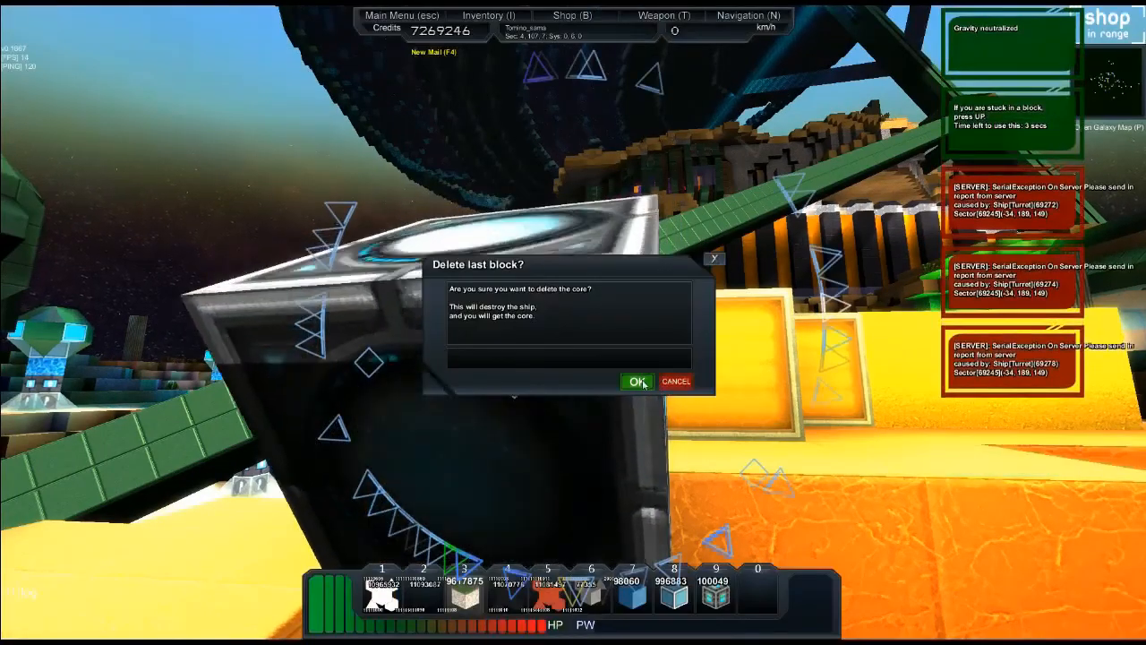
Confirm 'Delete last block?' with OK to remove the core.
click(636, 381)
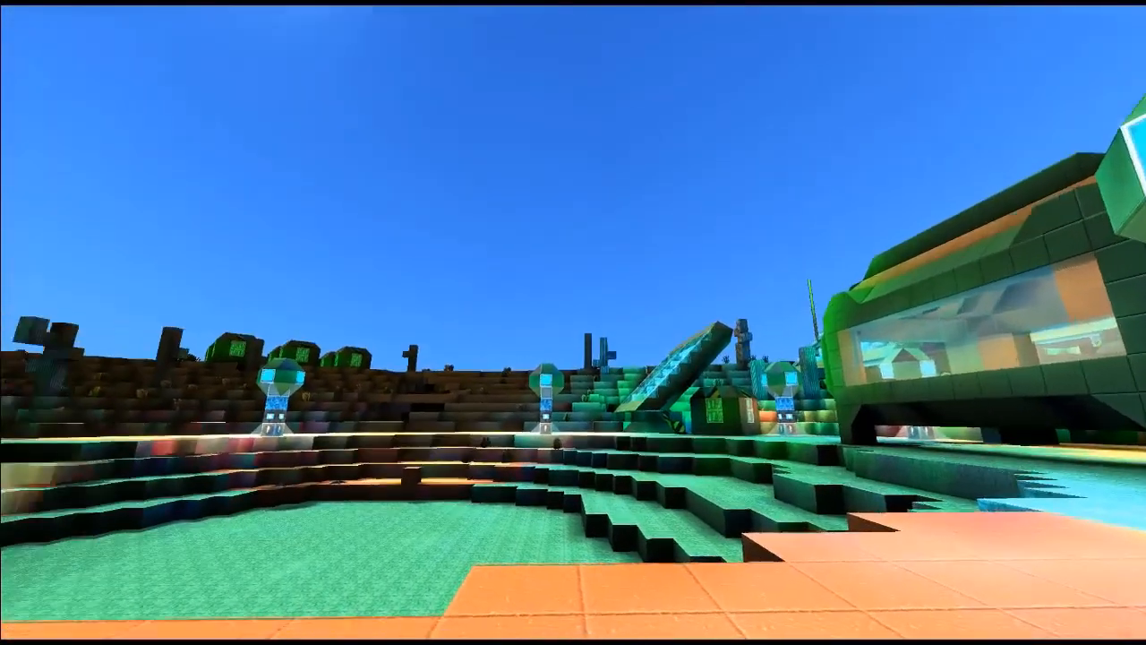
mouse_move(573, 322)
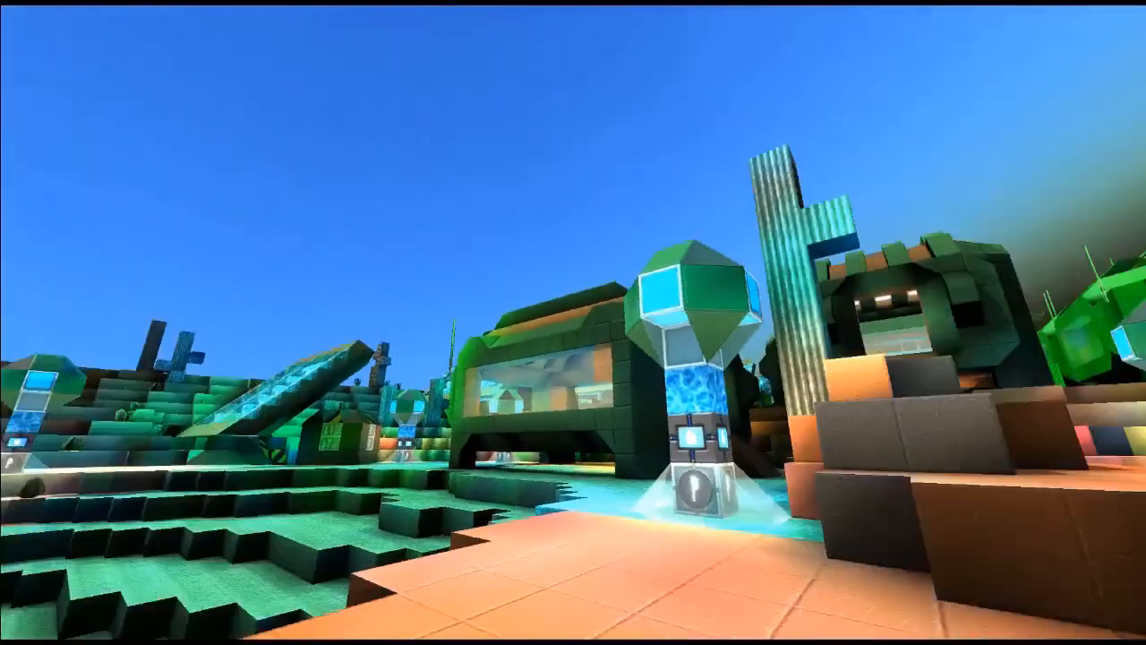
mouse_move(573, 322)
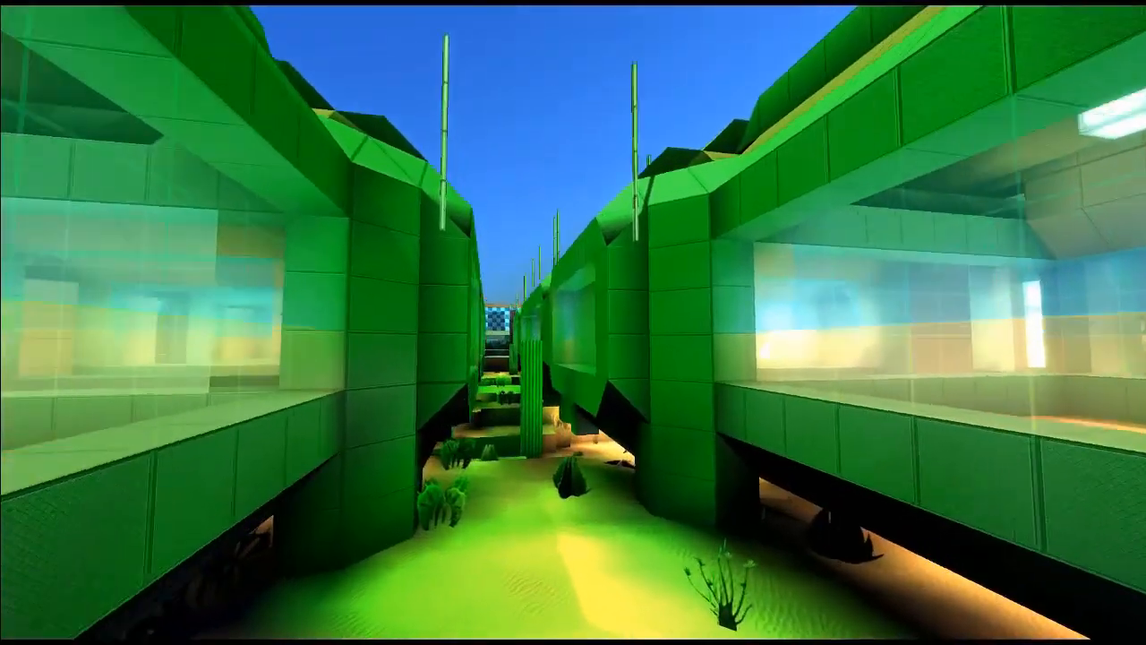
mouse_move(573, 322)
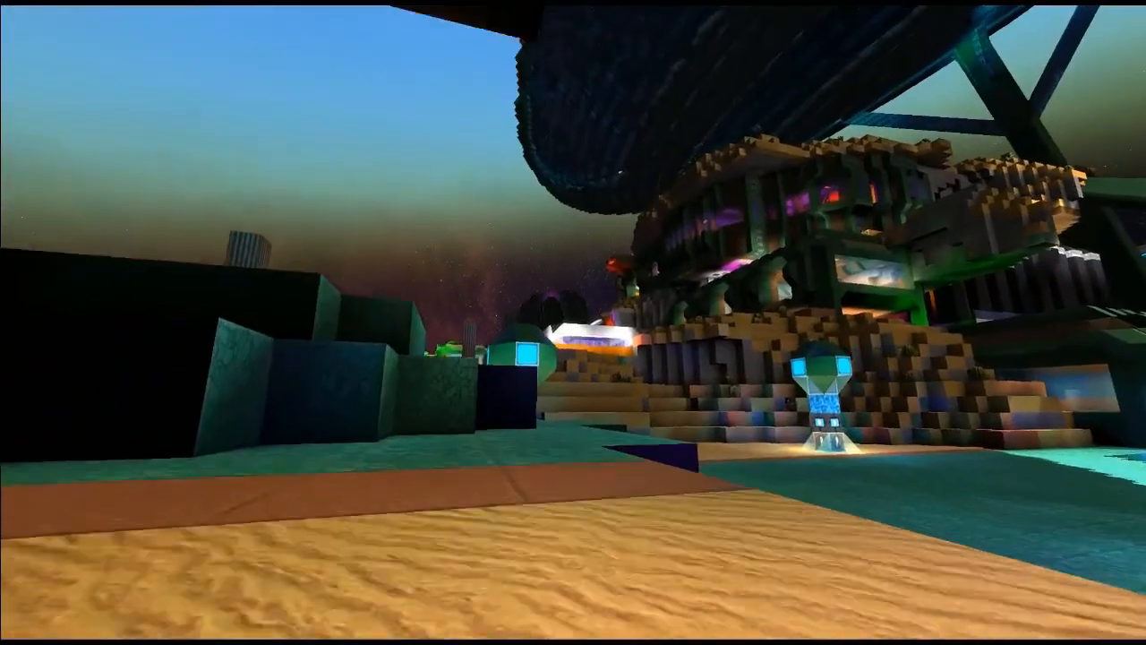
mouse_move(573, 323)
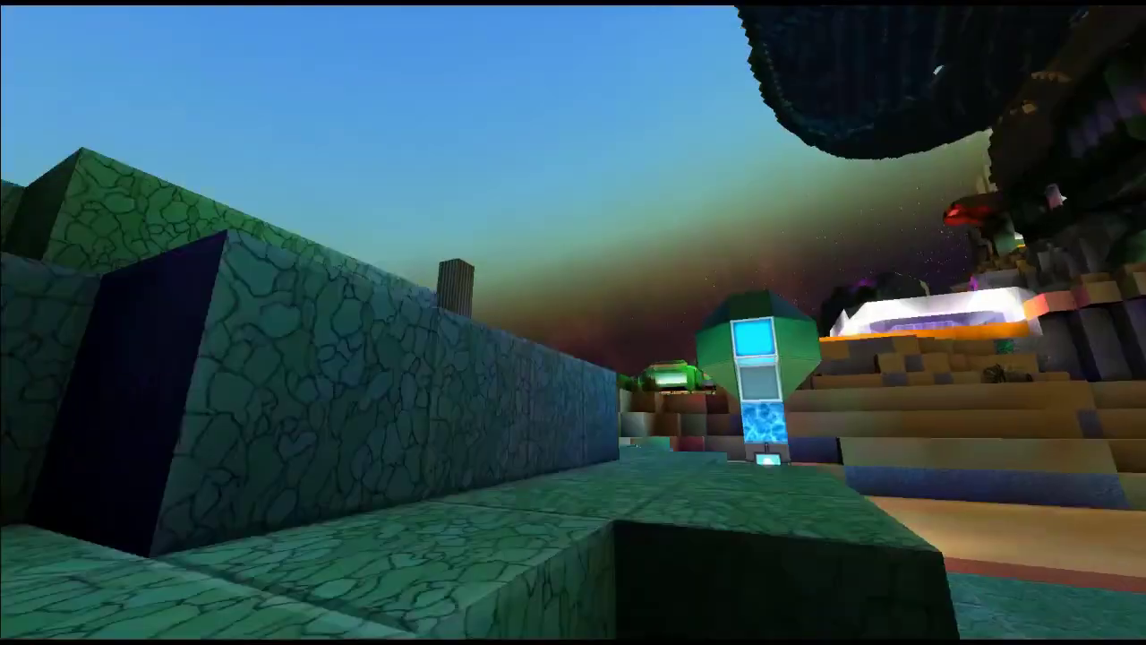
mouse_move(573, 322)
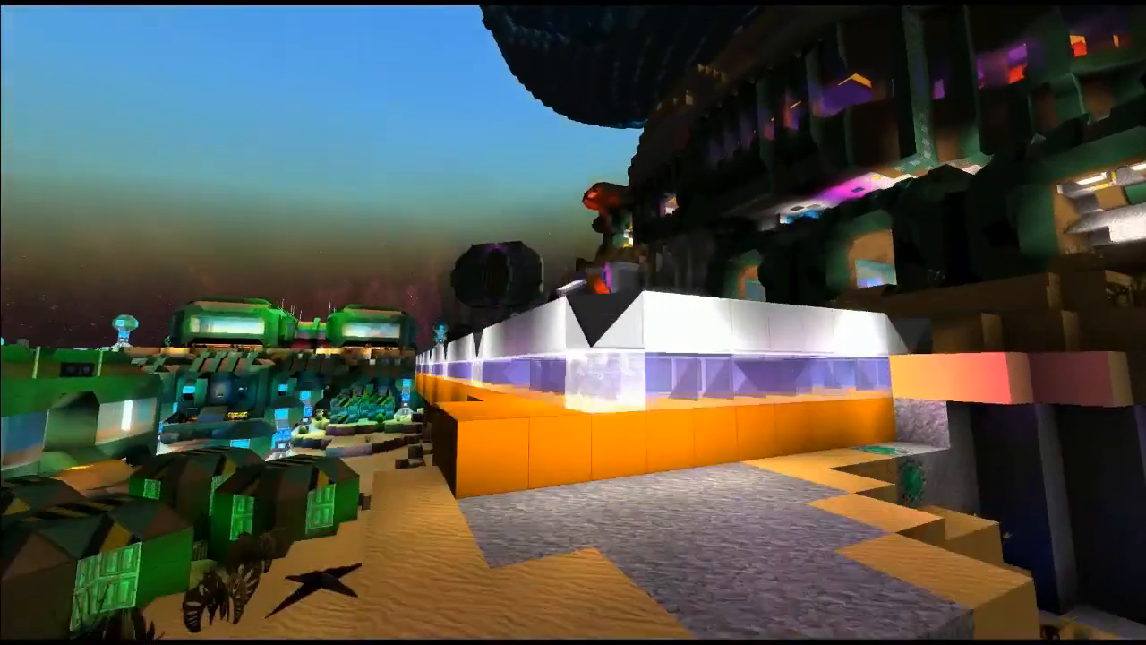
mouse_move(573, 323)
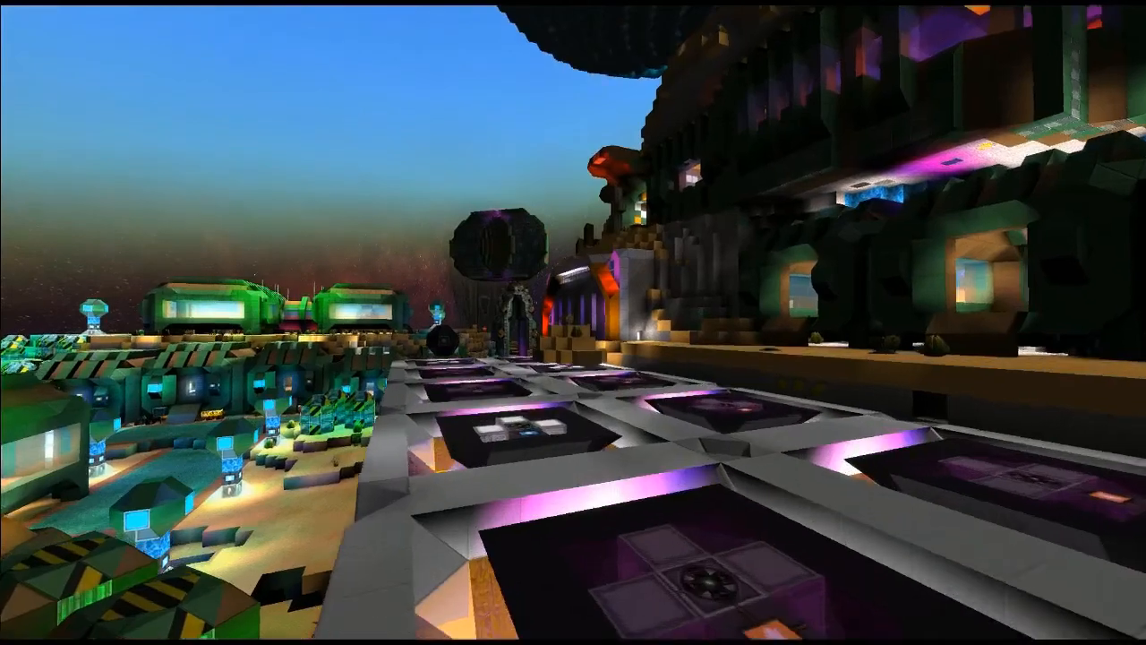
mouse_move(573, 322)
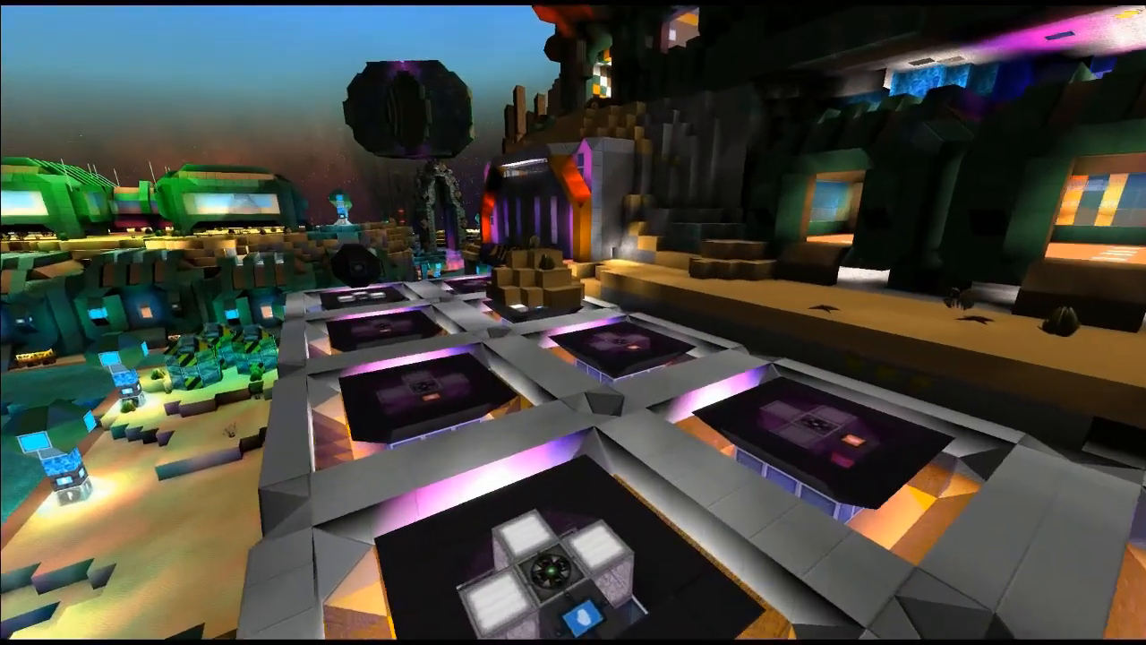
mouse_move(573, 322)
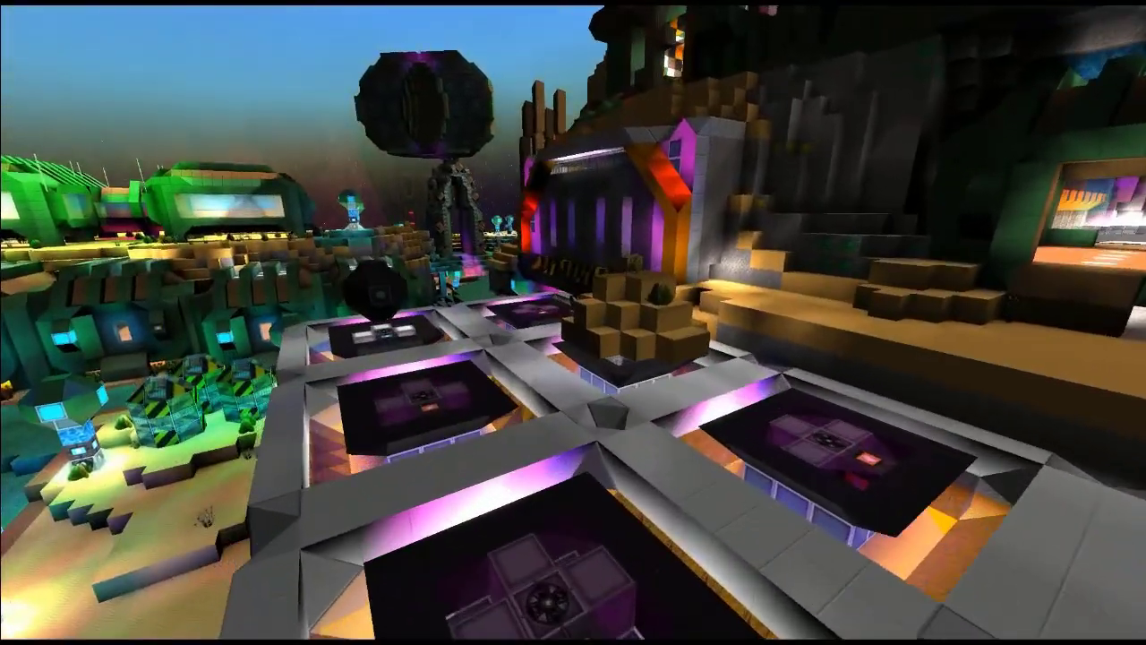
mouse_move(573, 322)
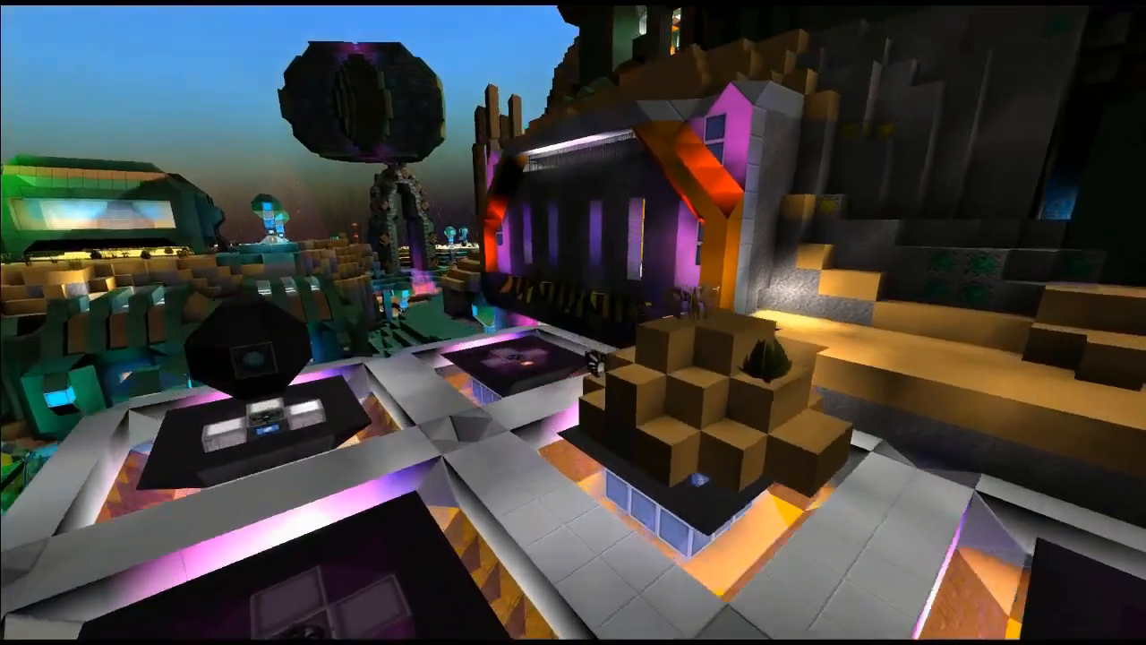
mouse_move(573, 322)
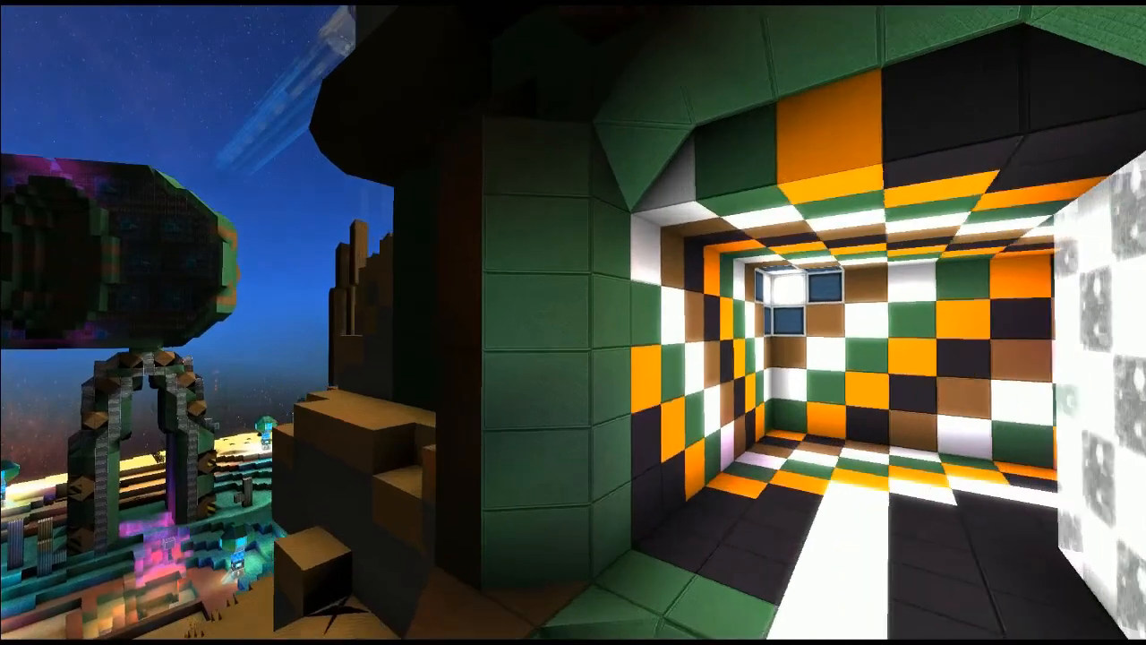
mouse_move(573, 322)
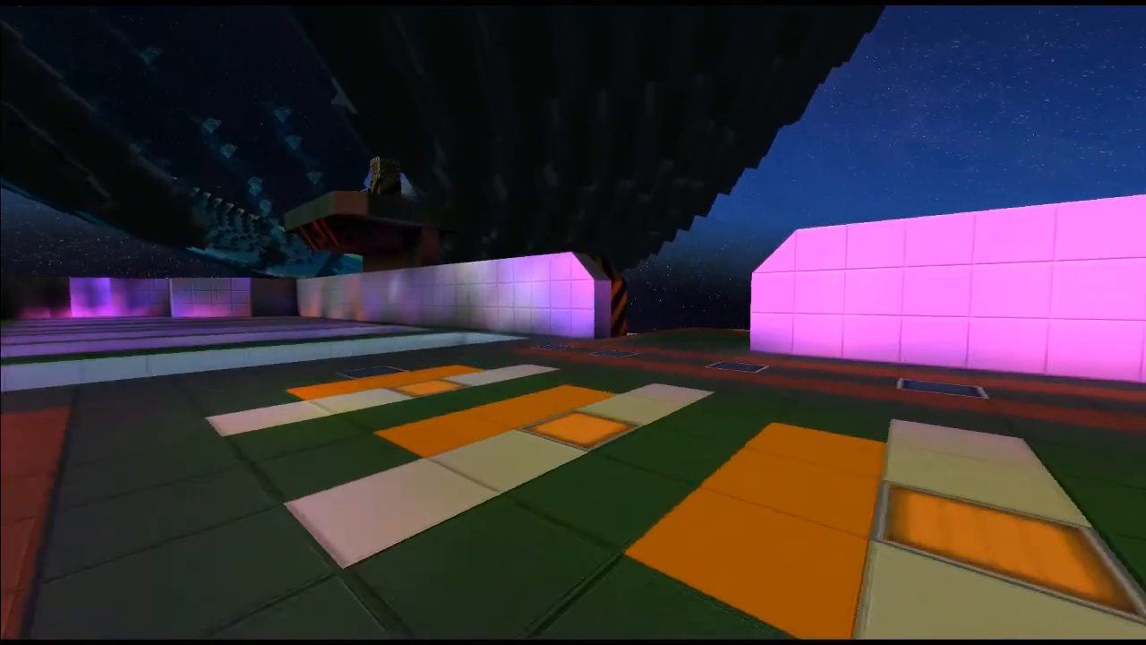
mouse_move(573, 322)
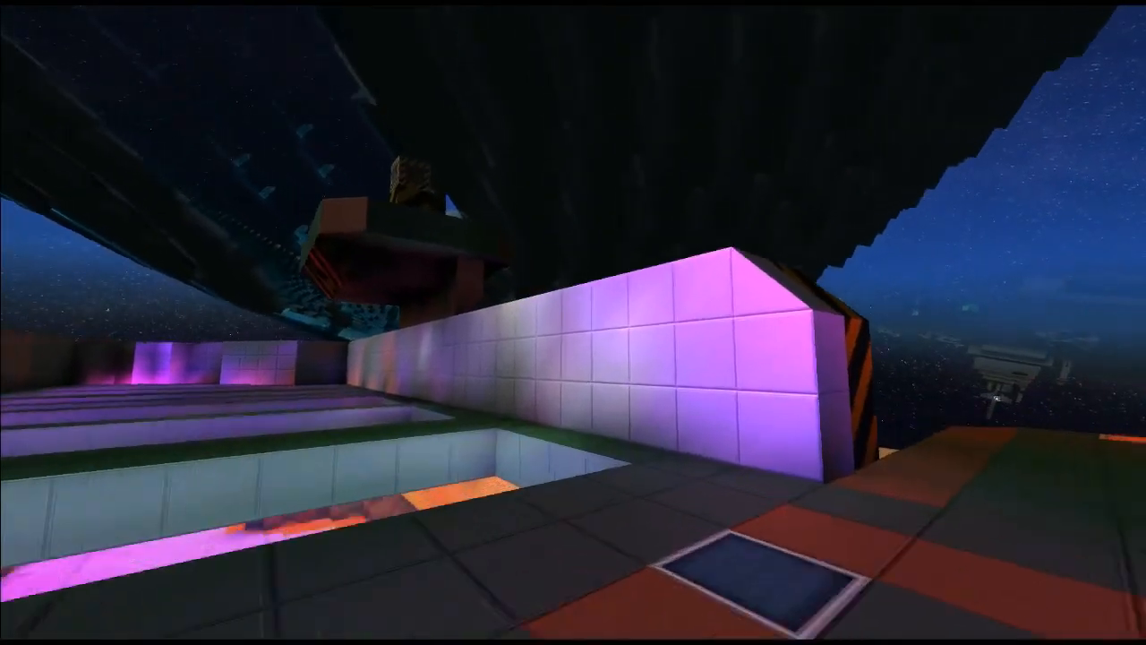
mouse_move(573, 322)
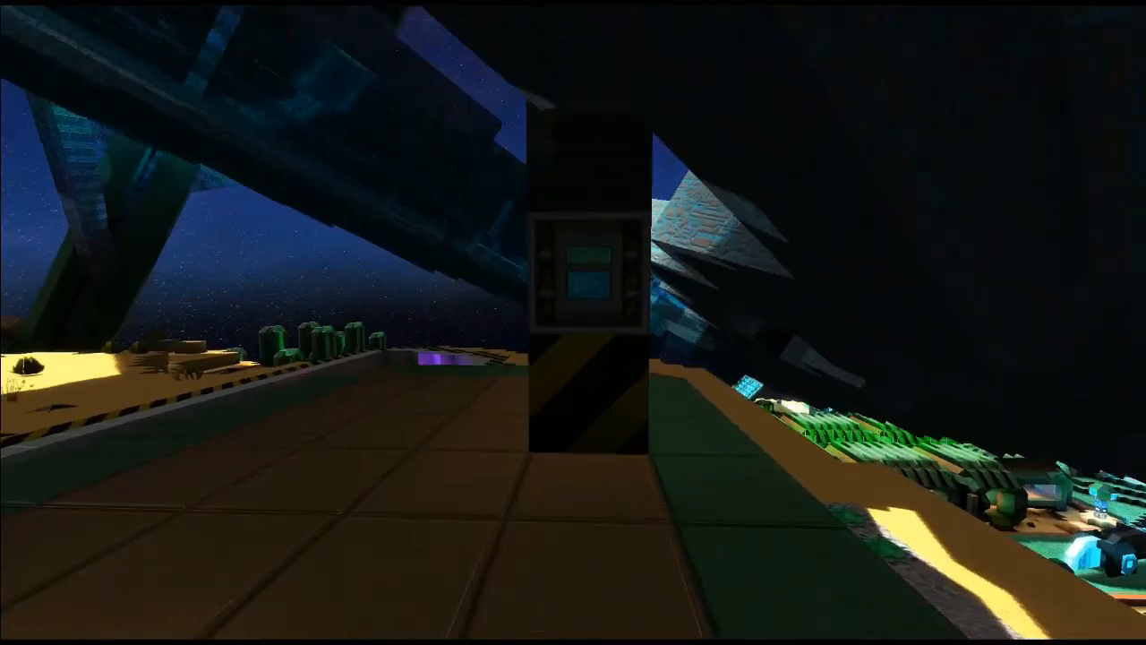
mouse_move(573, 322)
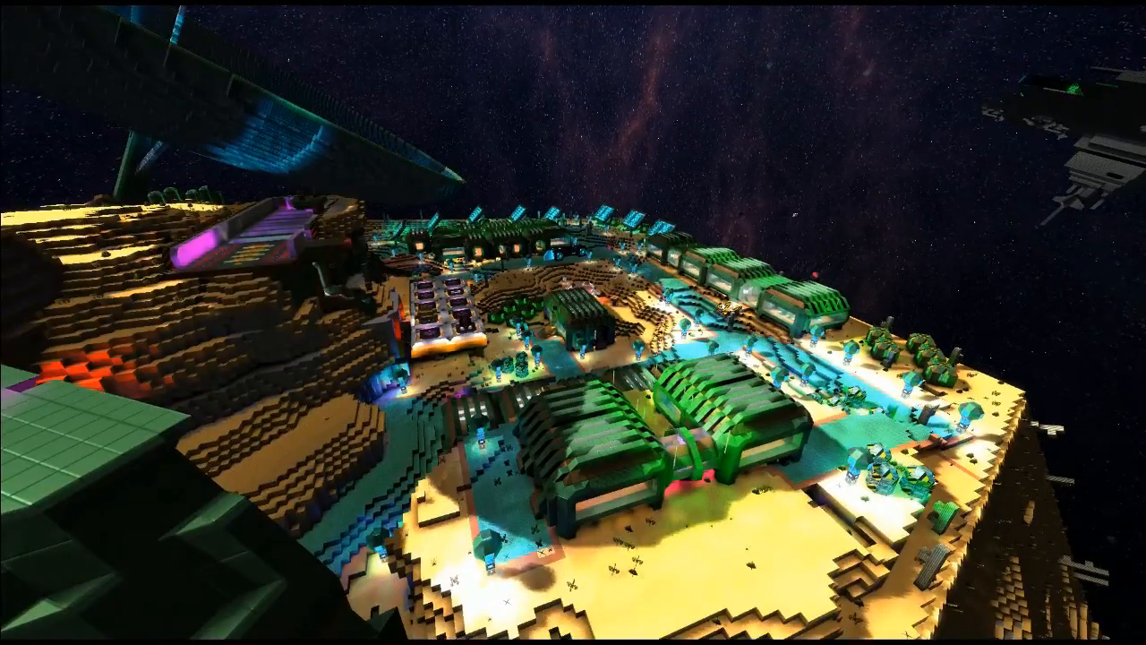
mouse_move(573, 322)
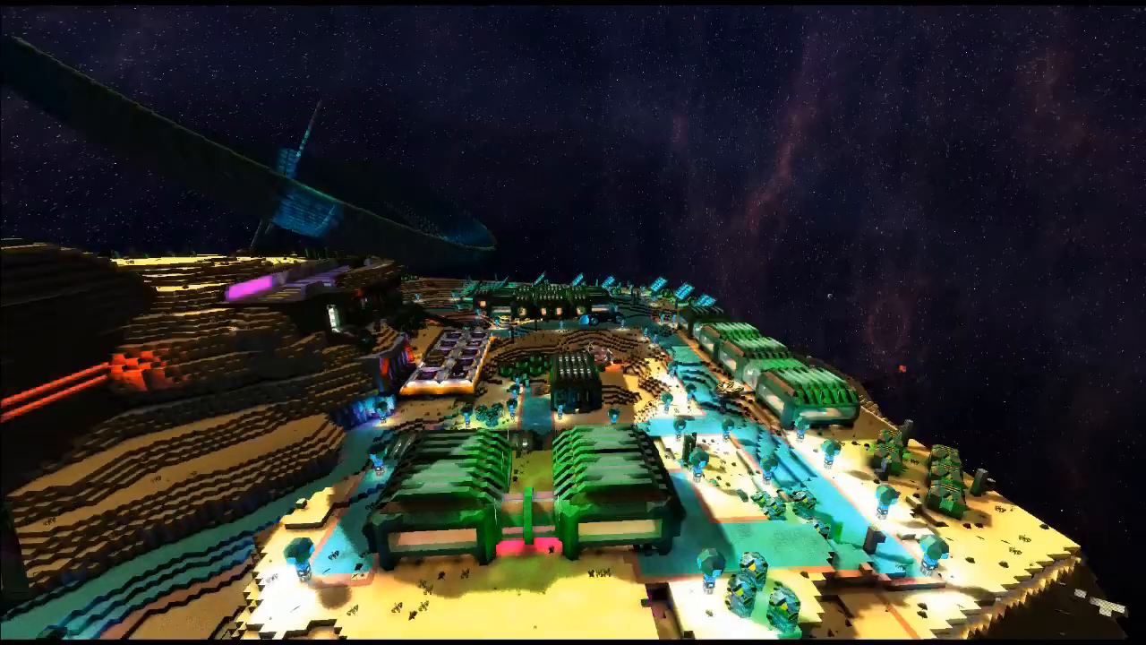